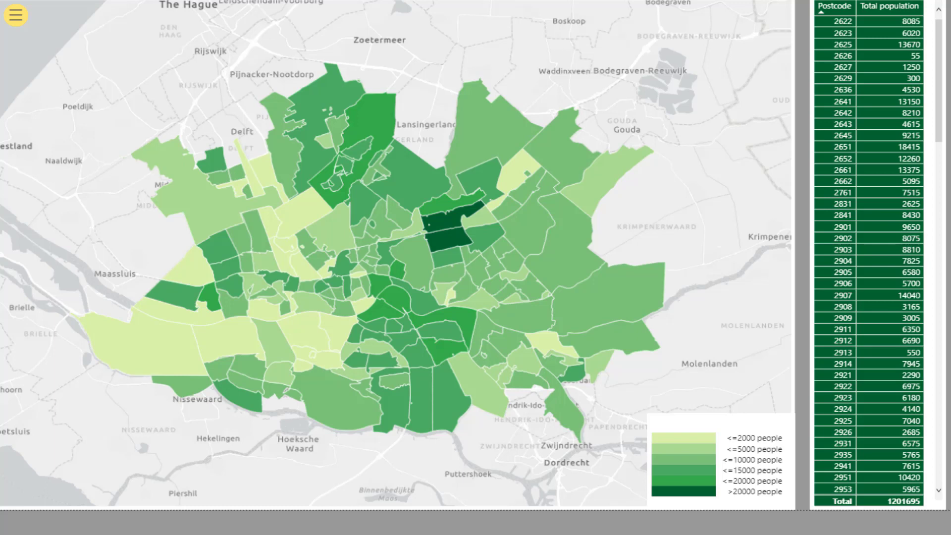
pyautogui.moveTo(620, 165)
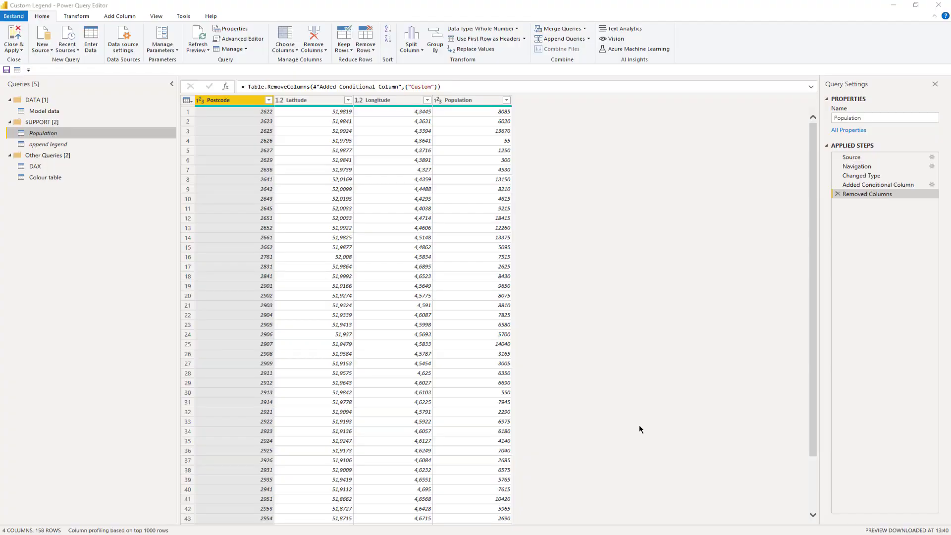
pyautogui.moveTo(638, 329)
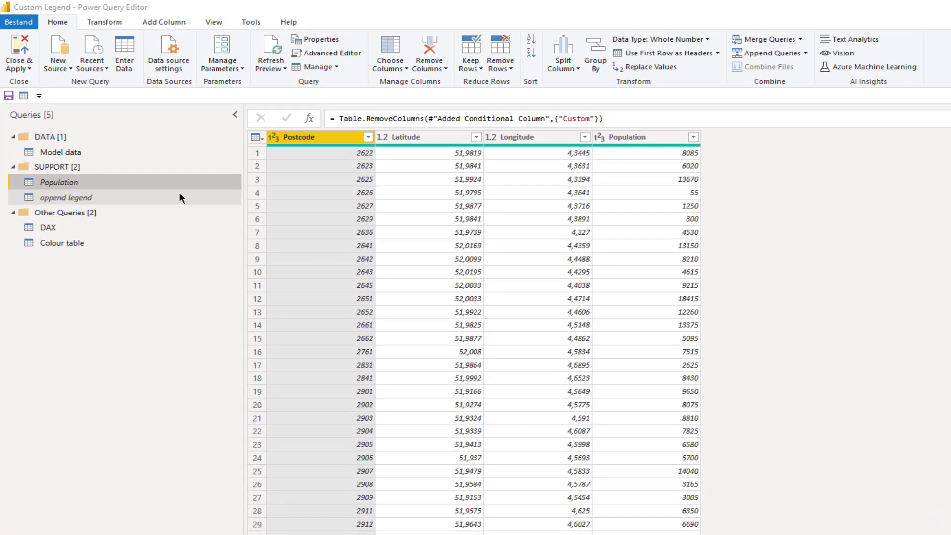
pyautogui.moveTo(188, 201)
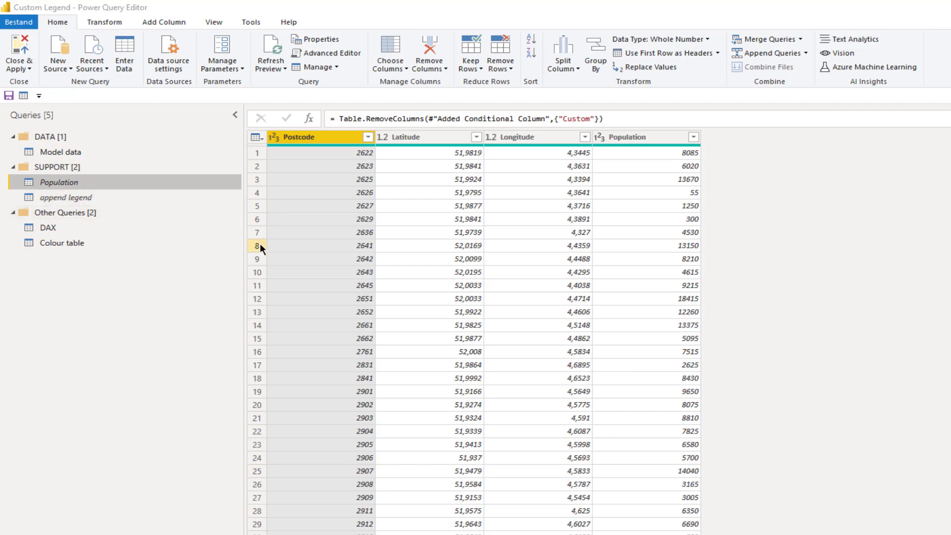
pyautogui.moveTo(291, 327)
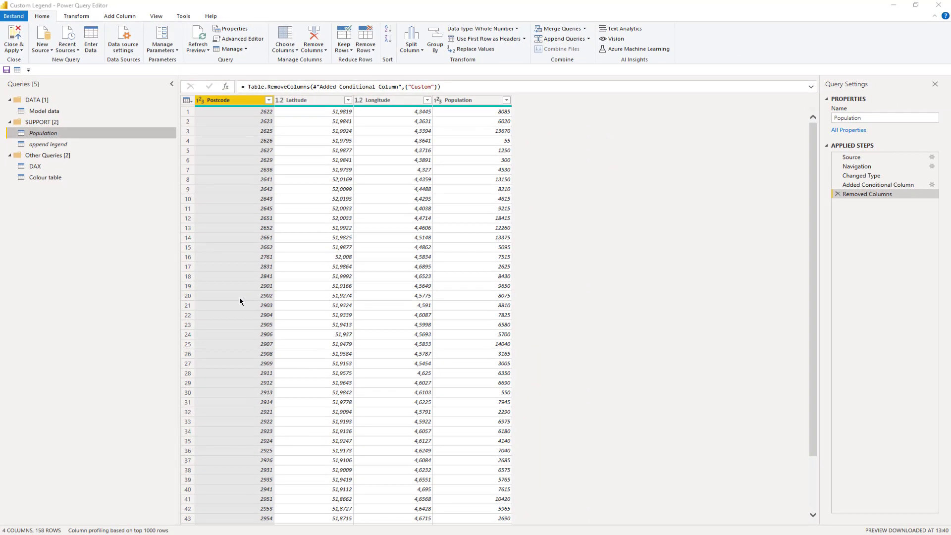
pyautogui.moveTo(248, 312)
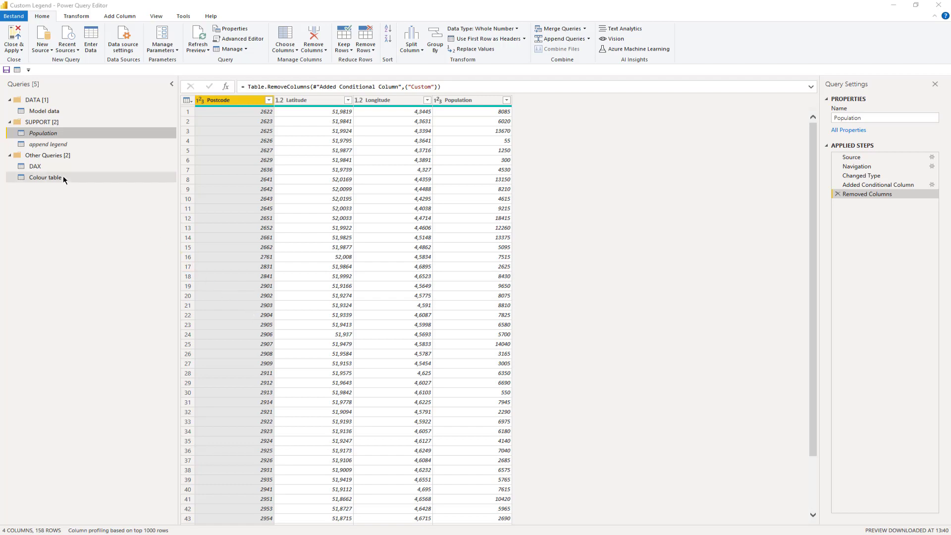
# - Show the append legend query's source table of bin limits, labels and sort order
pyautogui.click(46, 177)
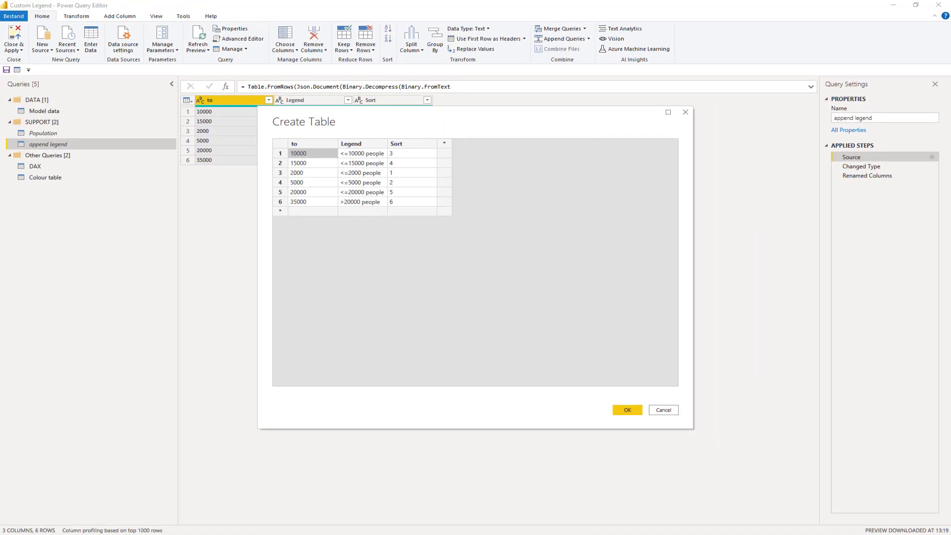
# - Review the Population query's conditional column rules assigning bins from <=2000 to >20000 people
pyautogui.click(626, 409)
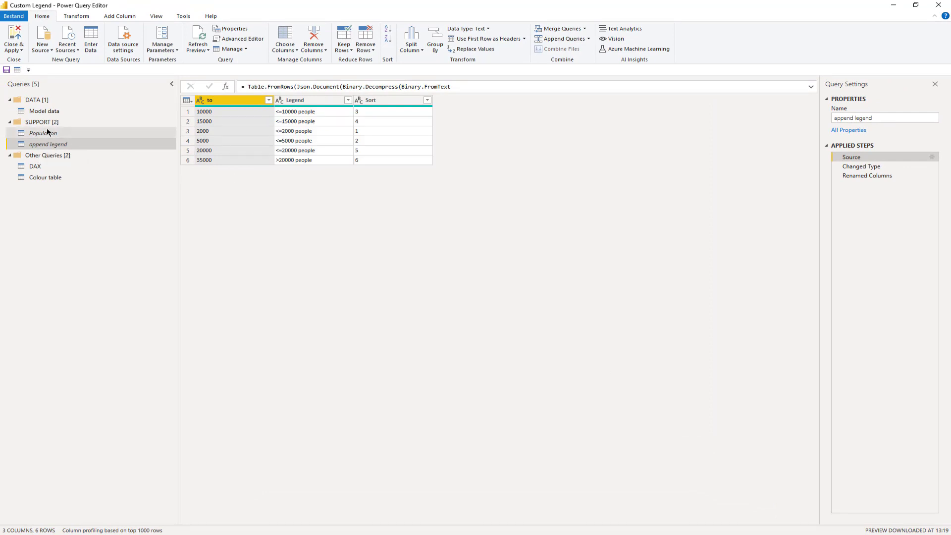
pyautogui.click(43, 132)
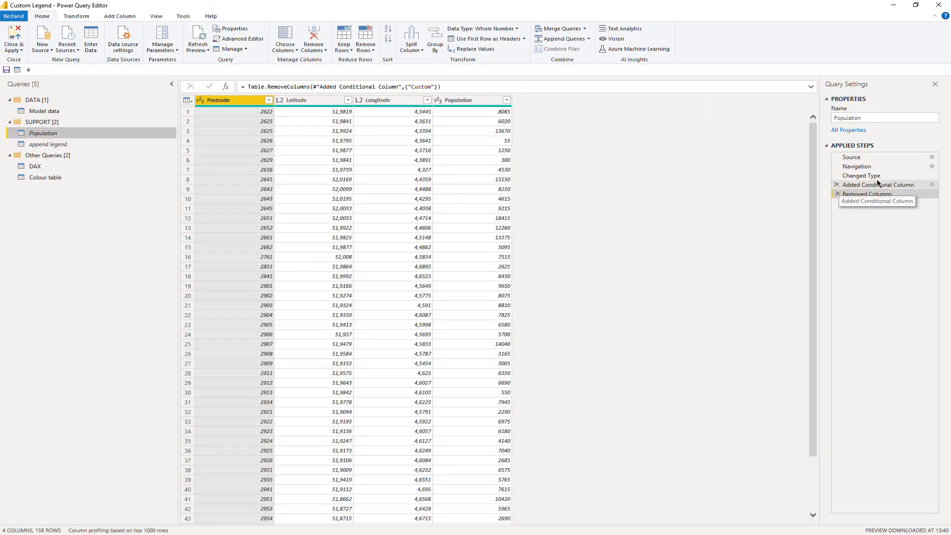
pyautogui.click(857, 167)
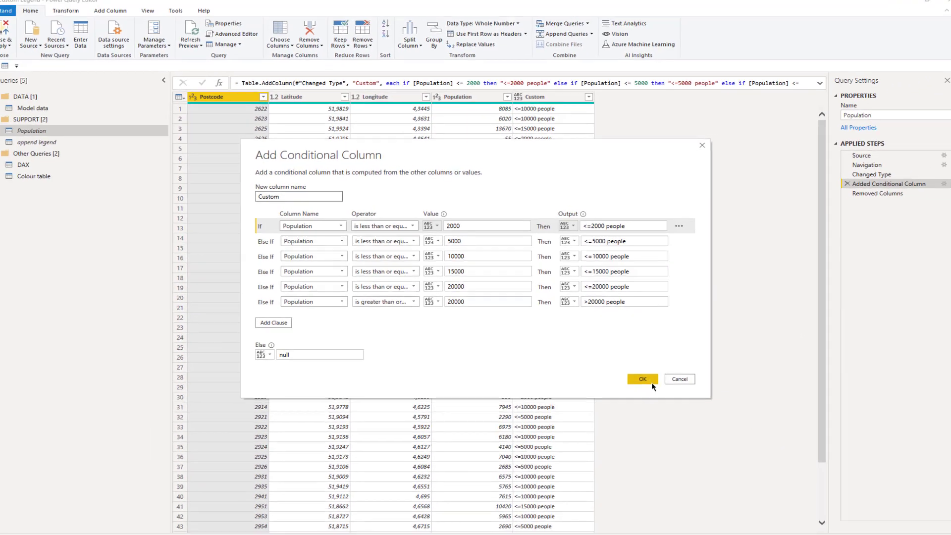
pyautogui.click(642, 379)
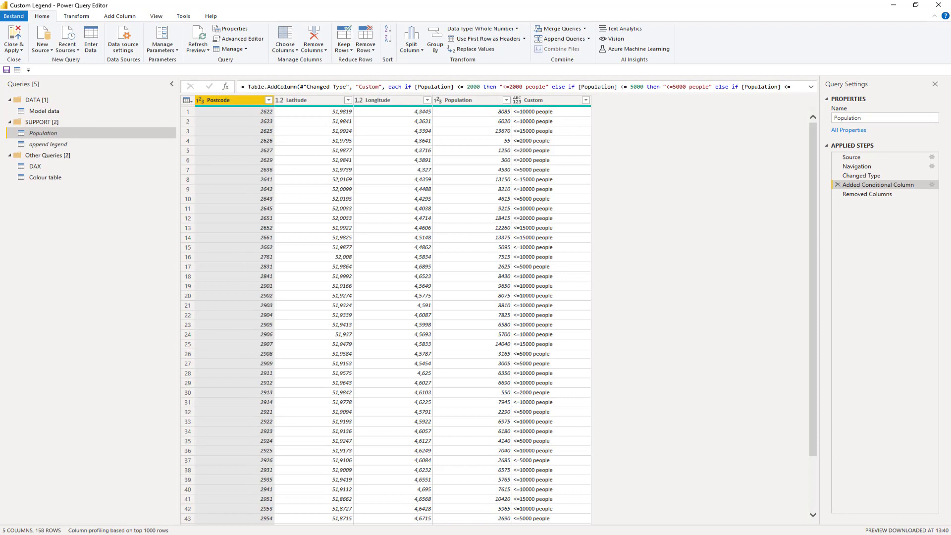
# - Inspect the Model data query's Filled Up legend values and Filtered Rows removing null postcodes
pyautogui.click(44, 111)
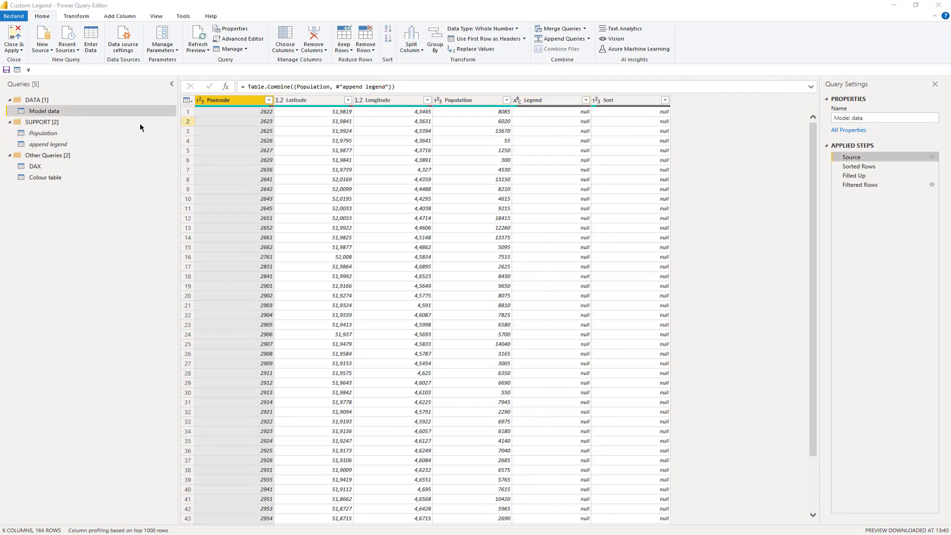
pyautogui.moveTo(59, 154)
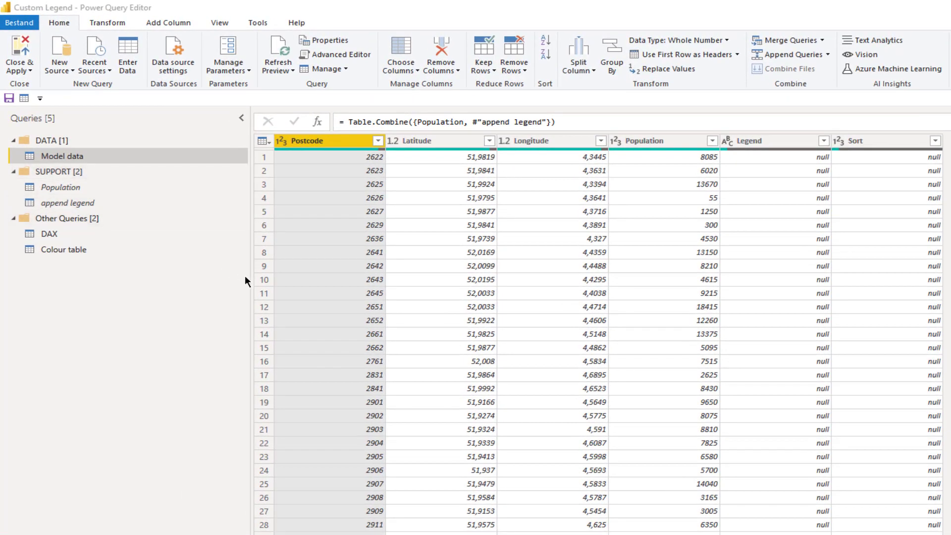
pyautogui.moveTo(603, 341)
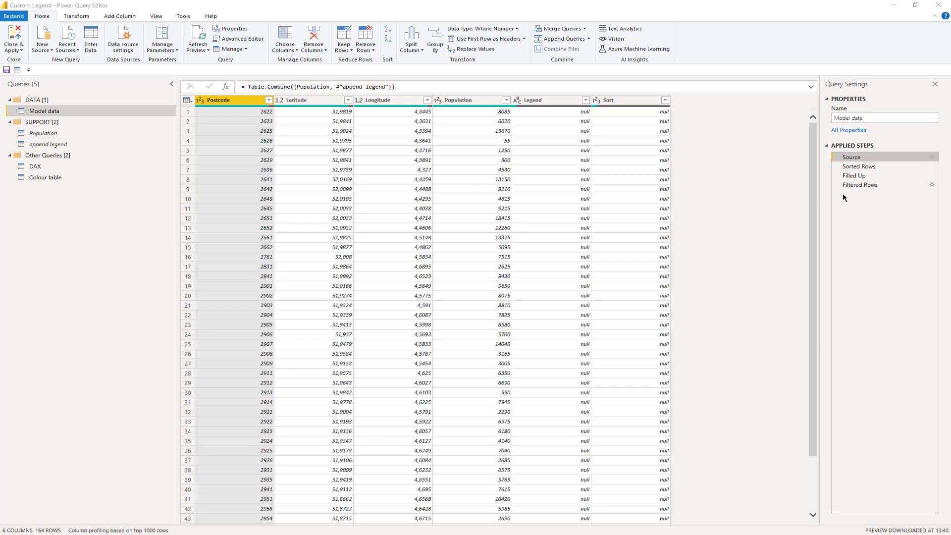
pyautogui.click(859, 166)
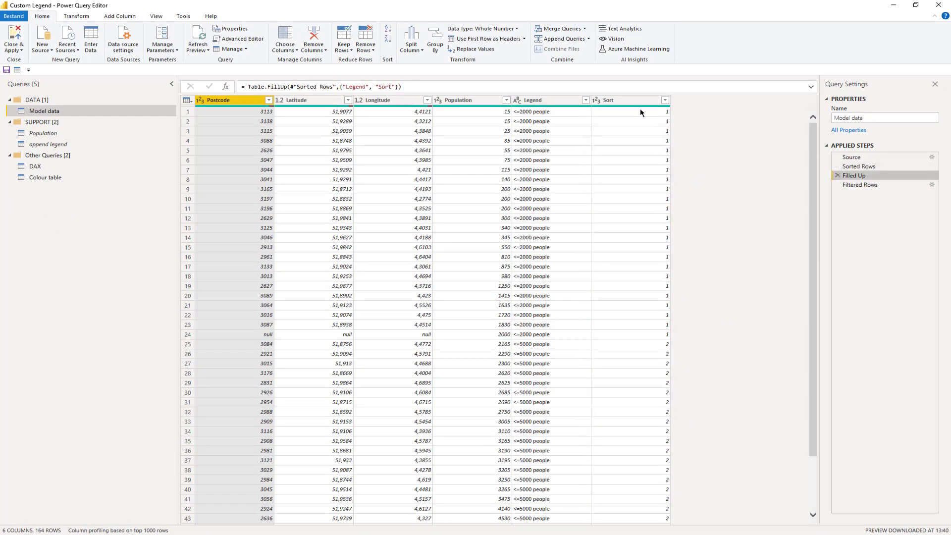
pyautogui.moveTo(830, 193)
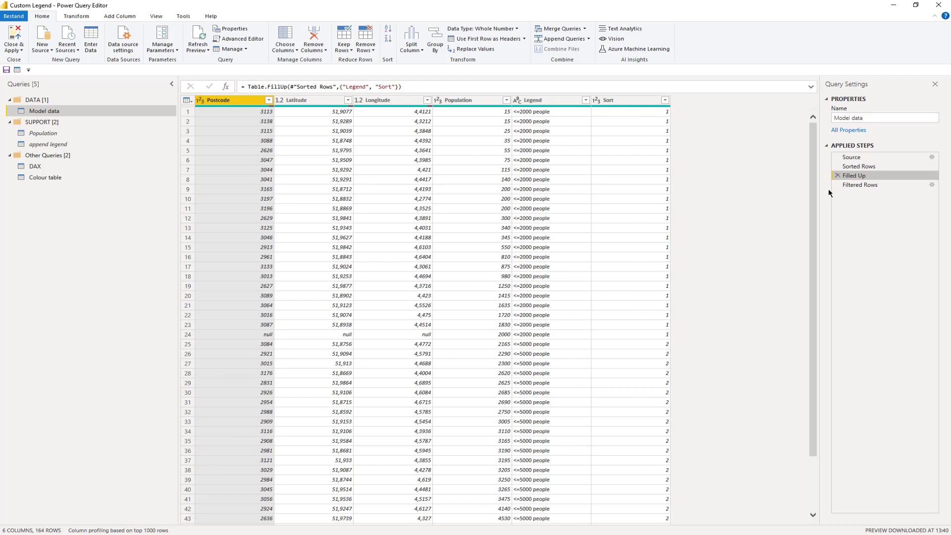
pyautogui.click(860, 184)
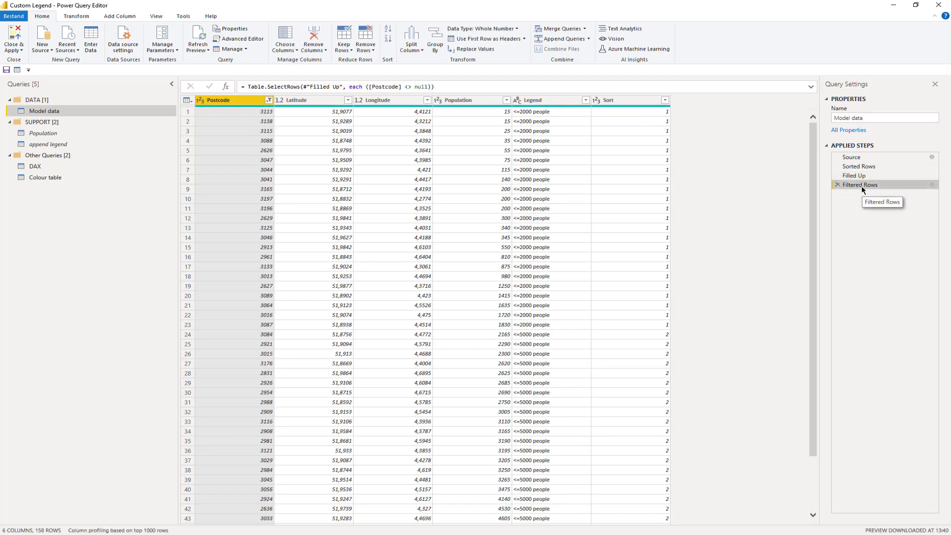
pyautogui.moveTo(556, 242)
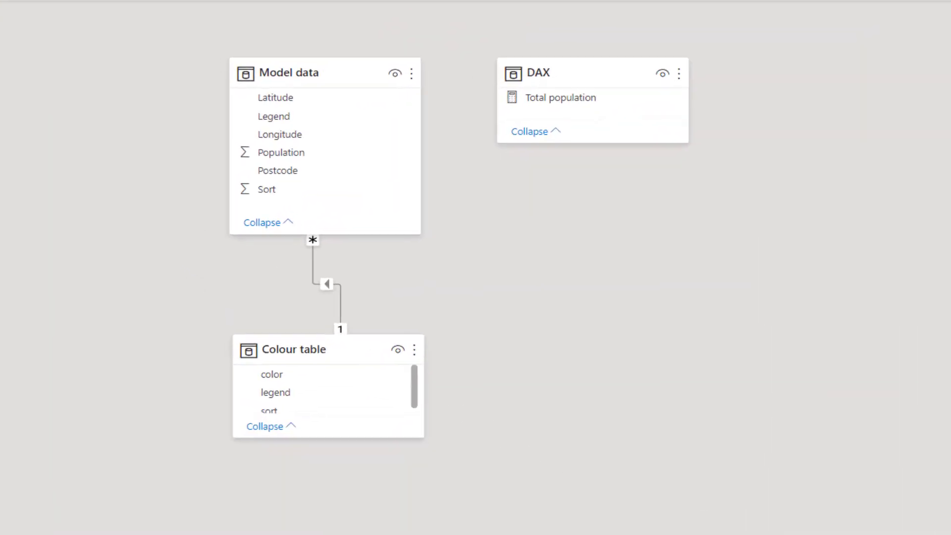
# - Add an ArcGIS map visual to the report with Postcode as its location field
pyautogui.click(10, 84)
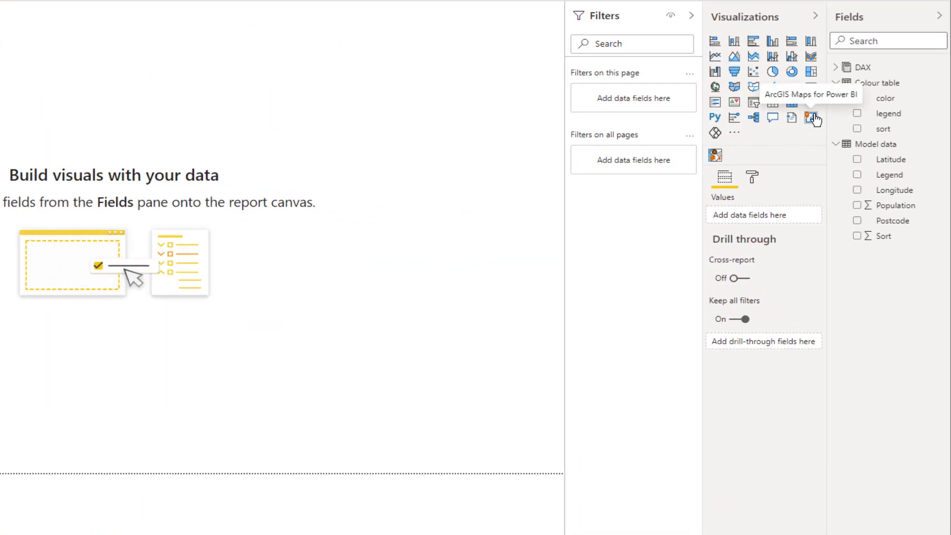
pyautogui.click(812, 118)
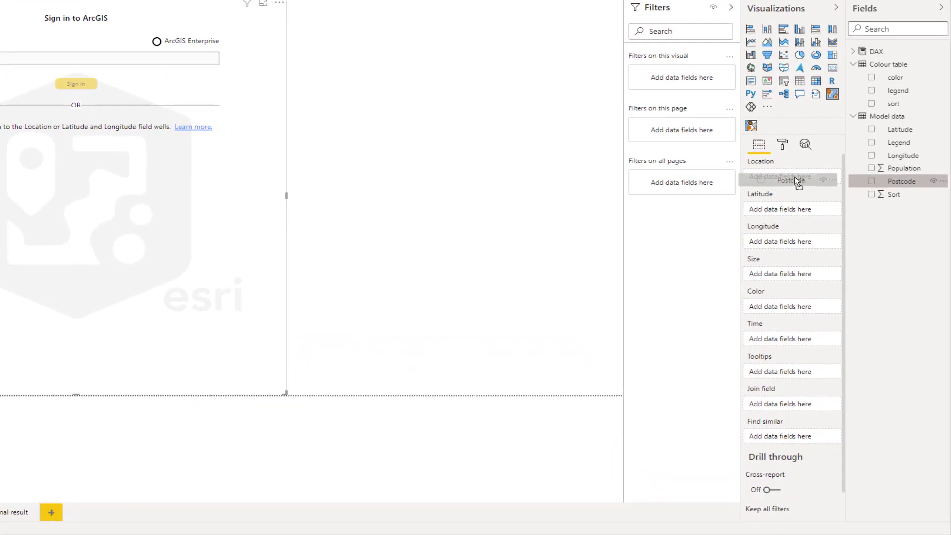
pyautogui.click(901, 180)
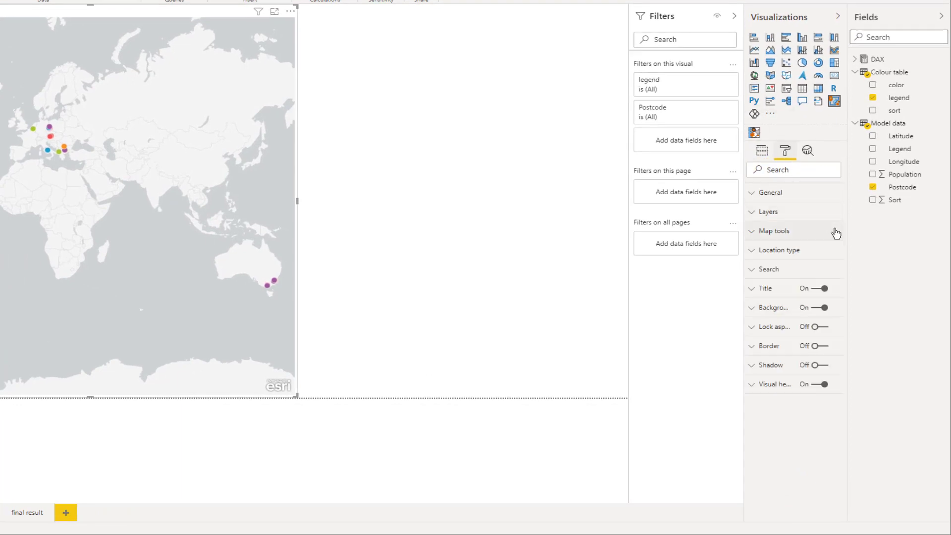
# - Bring up the Postcode layer's options menu from the map's Layers list
pyautogui.click(768, 212)
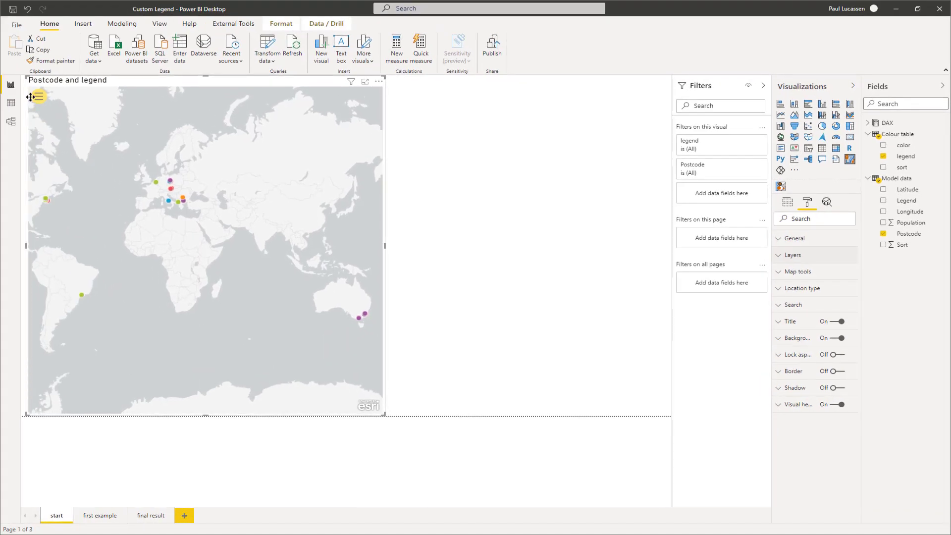
pyautogui.moveTo(41, 95)
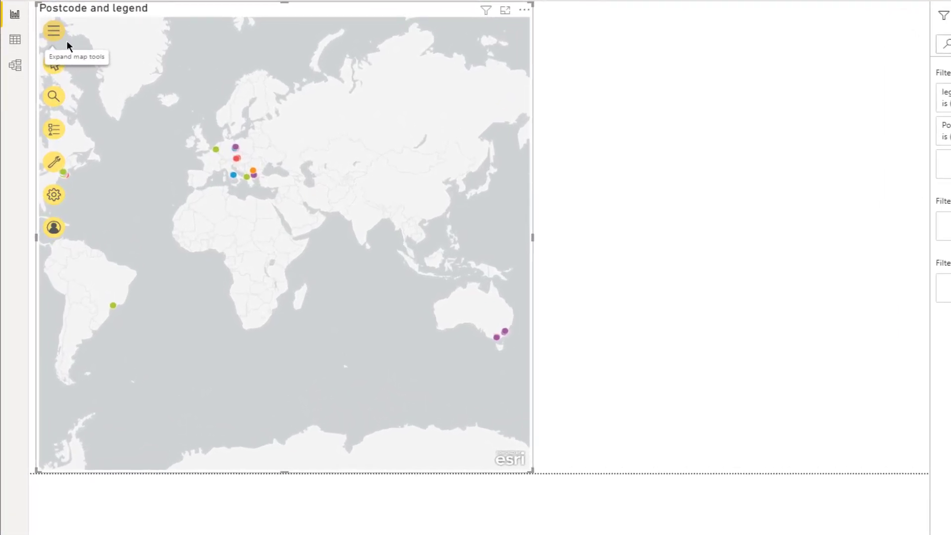
pyautogui.click(53, 129)
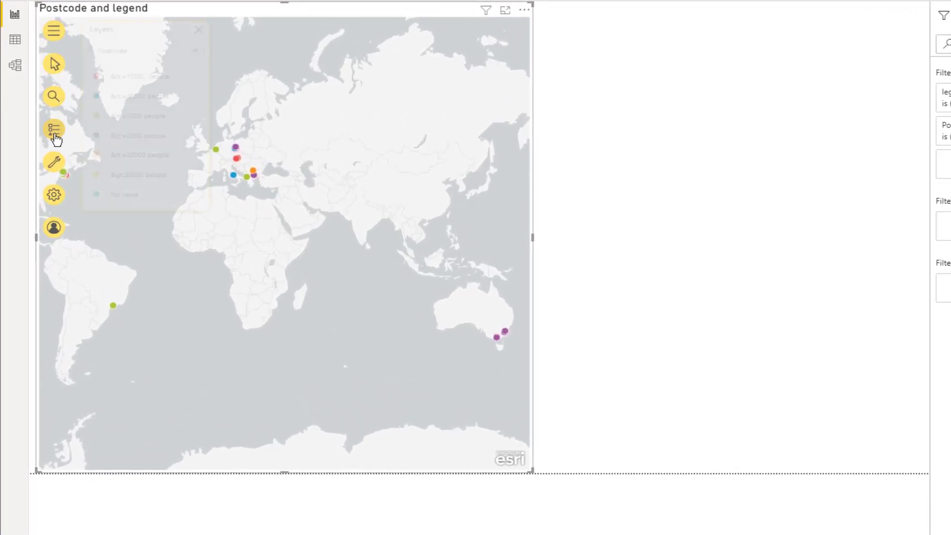
pyautogui.click(54, 128)
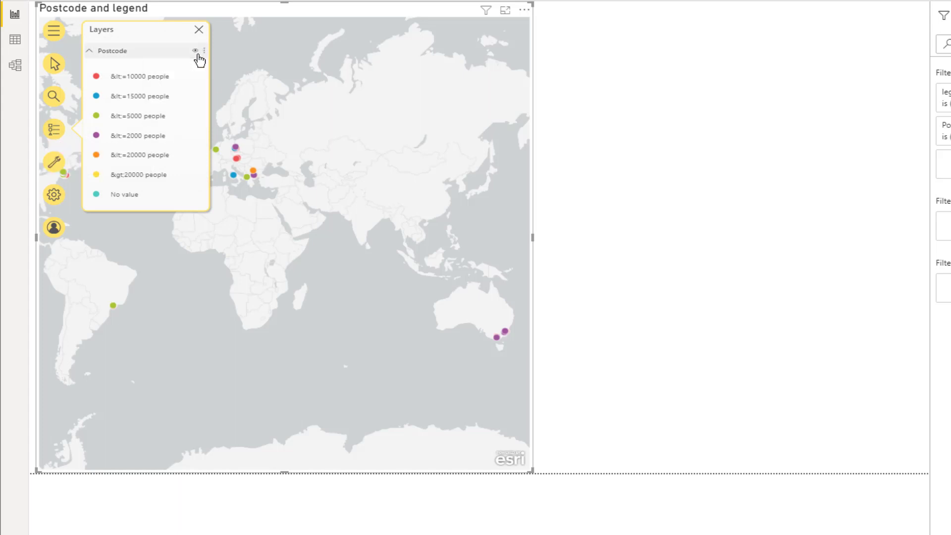
pyautogui.moveTo(194, 63)
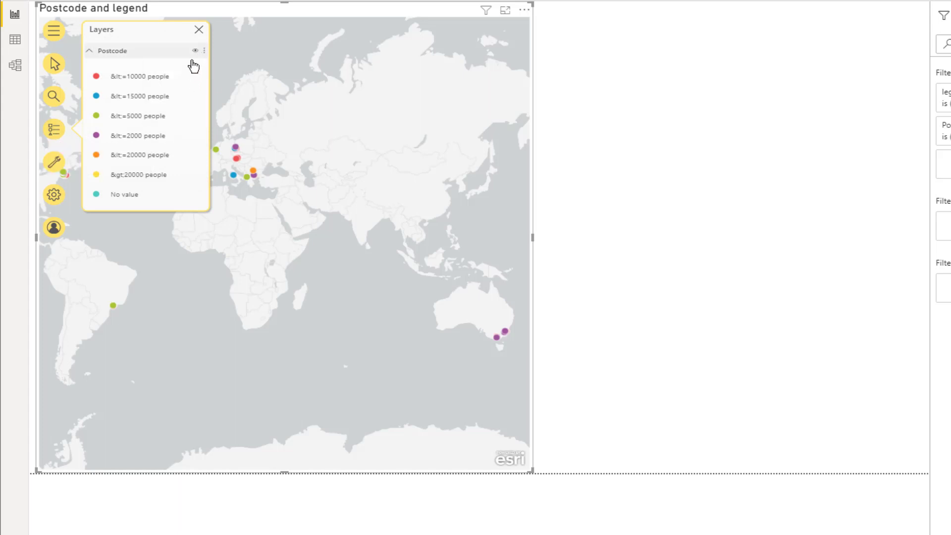
pyautogui.click(204, 51)
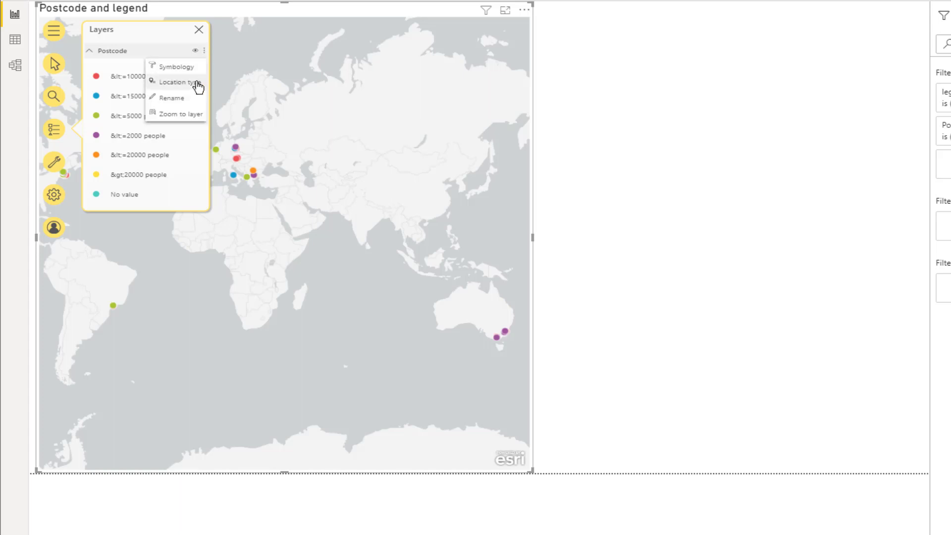
# - Set the layer's location type to boundaries, one country Netherlands, Postcodes4 - NLD_4orange_2019
pyautogui.click(175, 82)
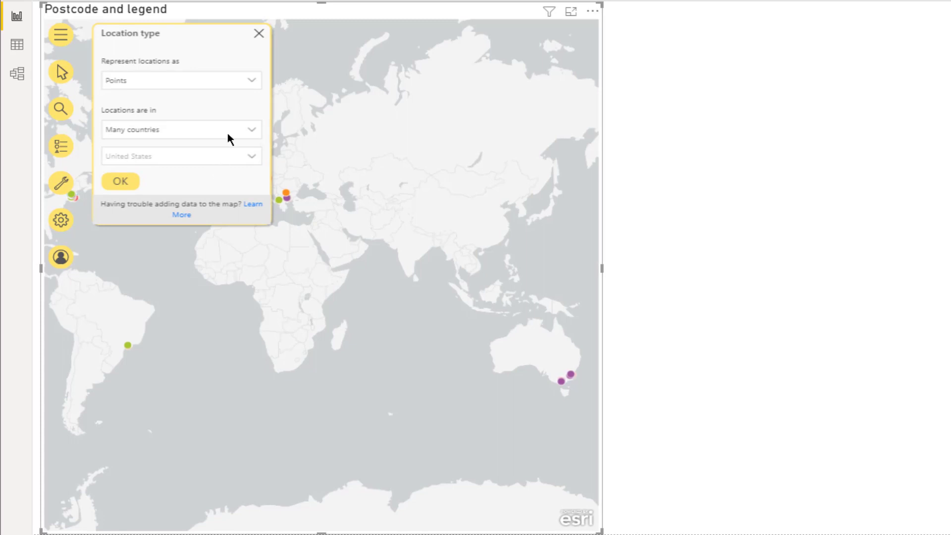
pyautogui.moveTo(226, 129)
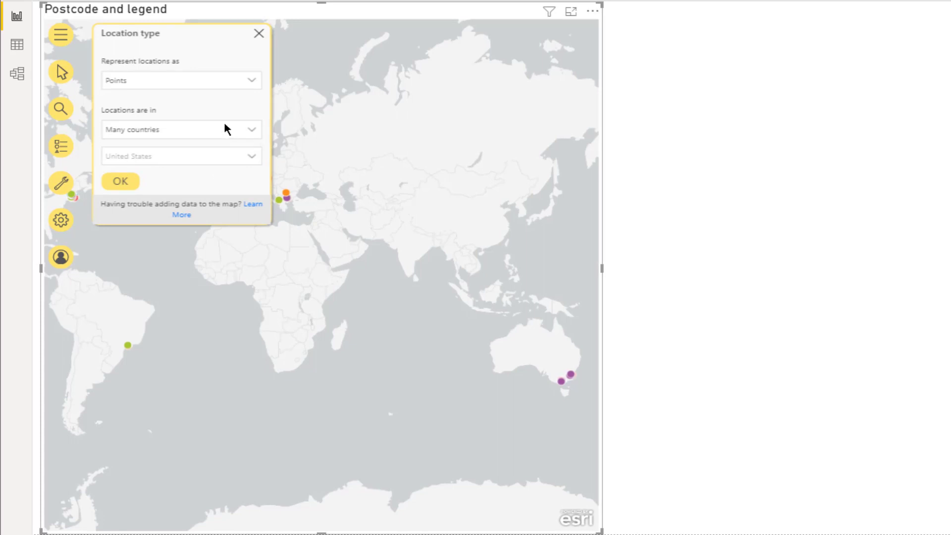
pyautogui.moveTo(232, 116)
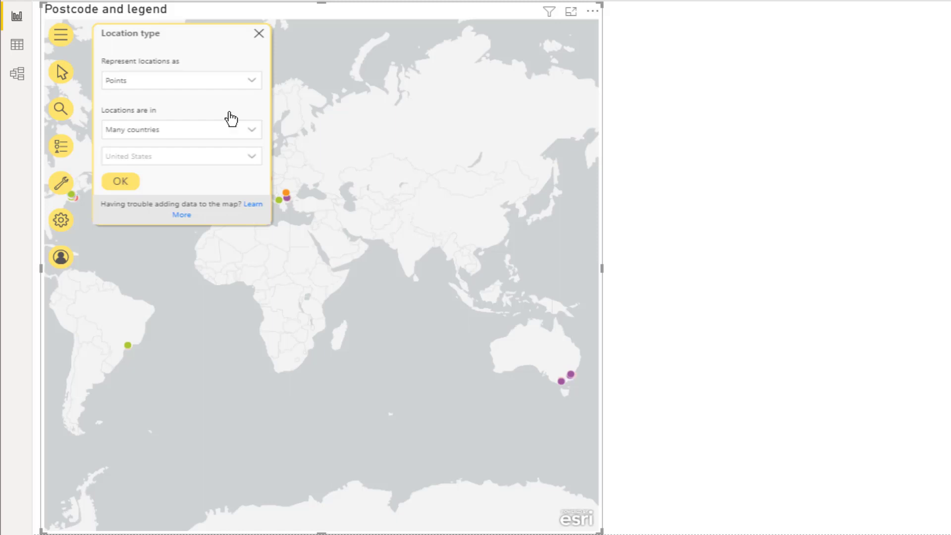
pyautogui.moveTo(208, 59)
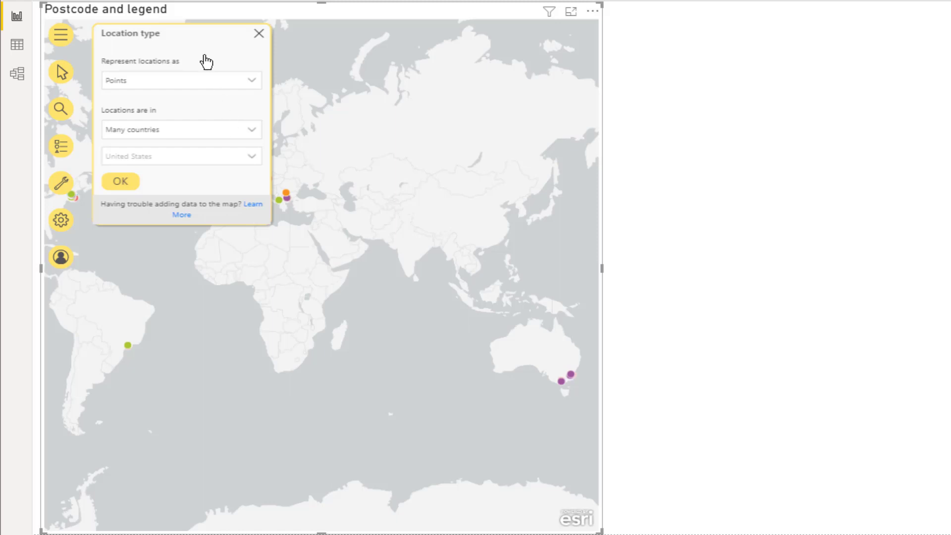
pyautogui.moveTo(238, 77)
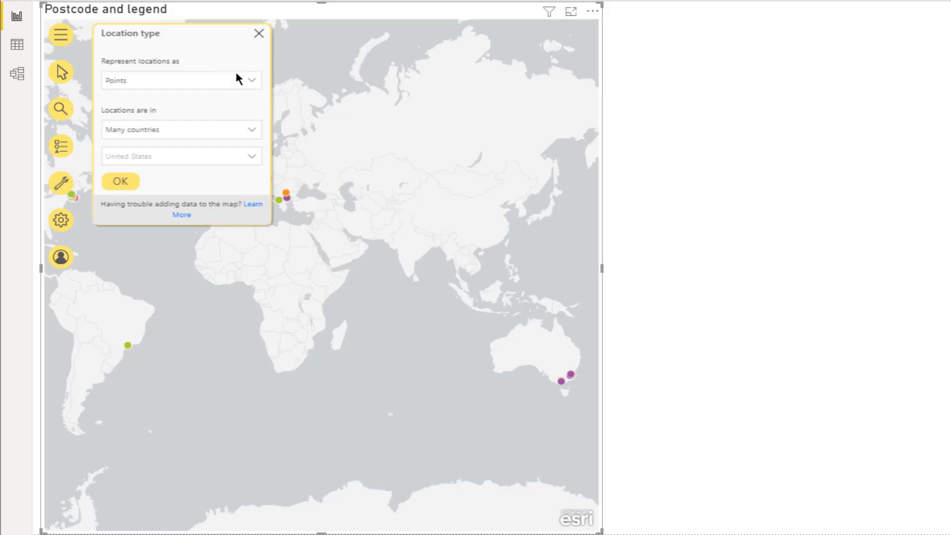
pyautogui.moveTo(259, 87)
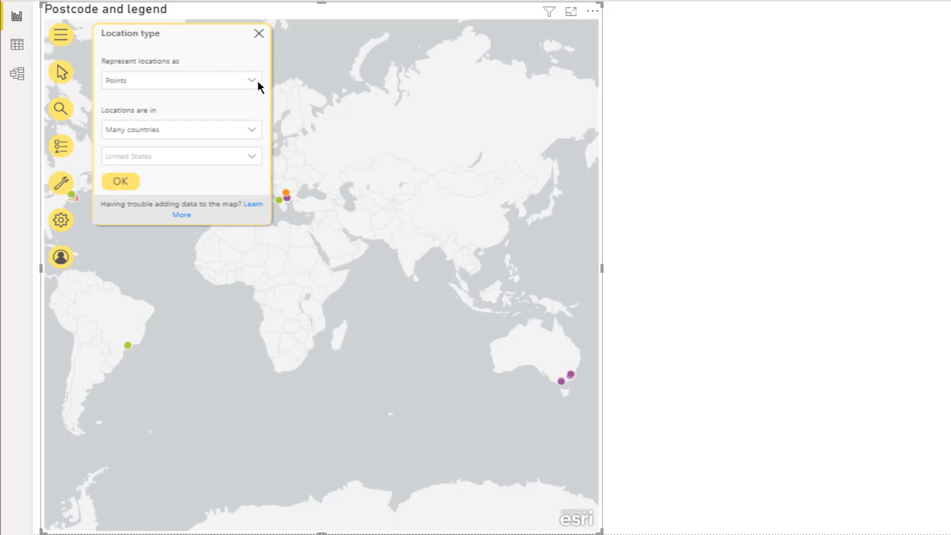
pyautogui.click(180, 80)
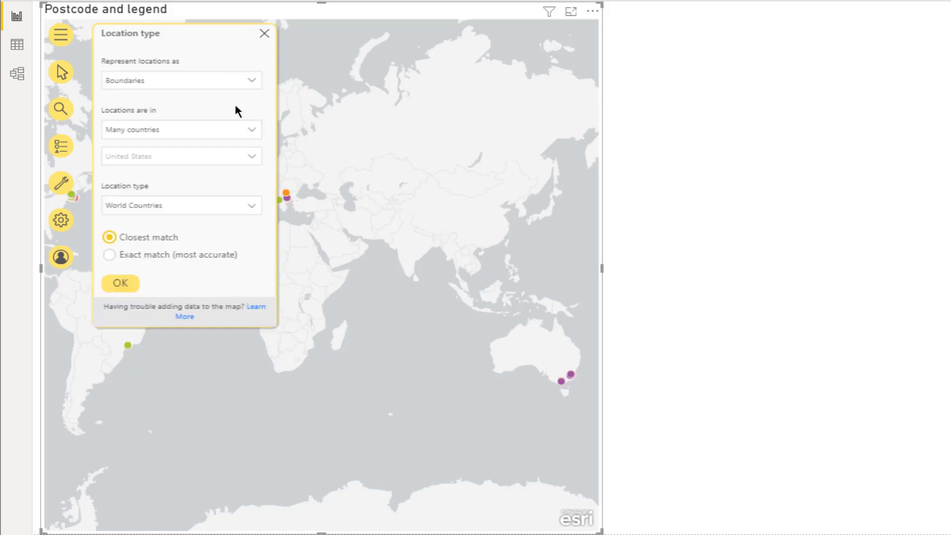
pyautogui.moveTo(246, 131)
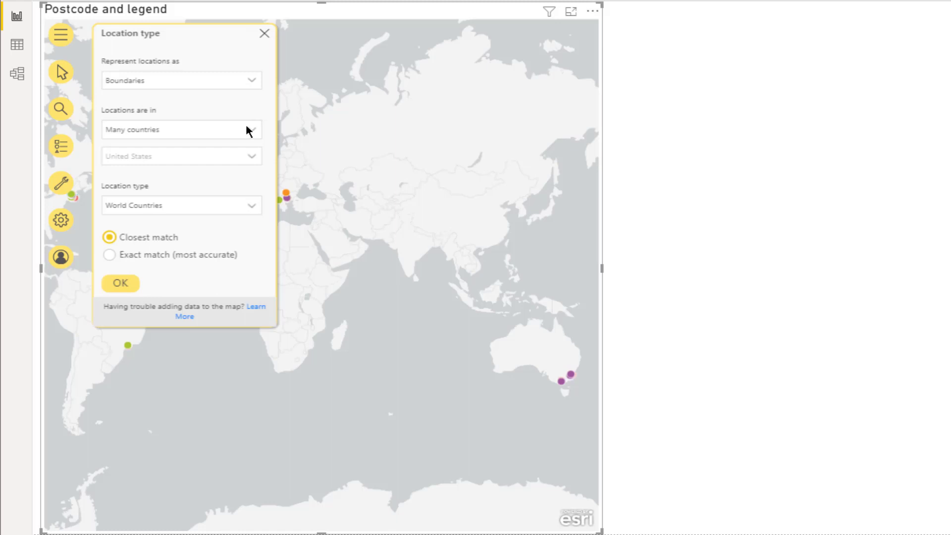
pyautogui.moveTo(252, 133)
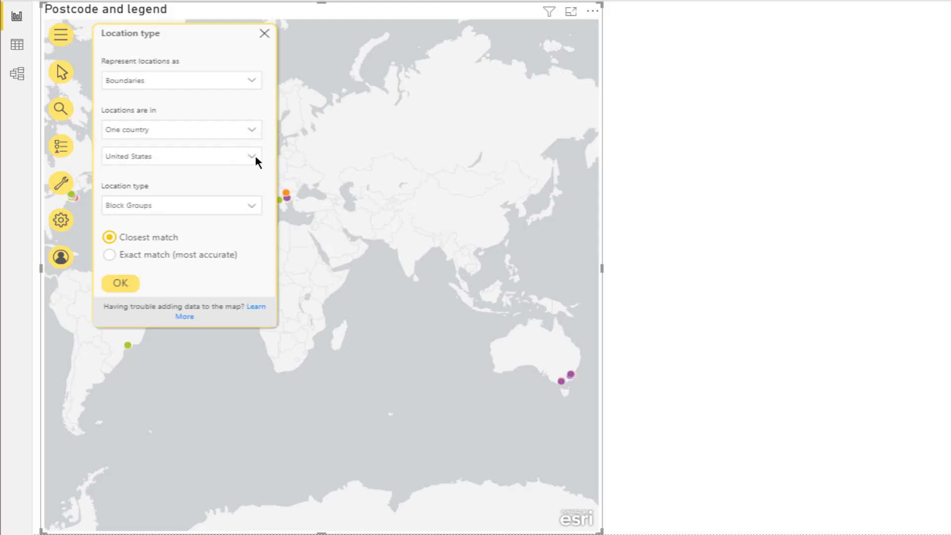
pyautogui.click(180, 156)
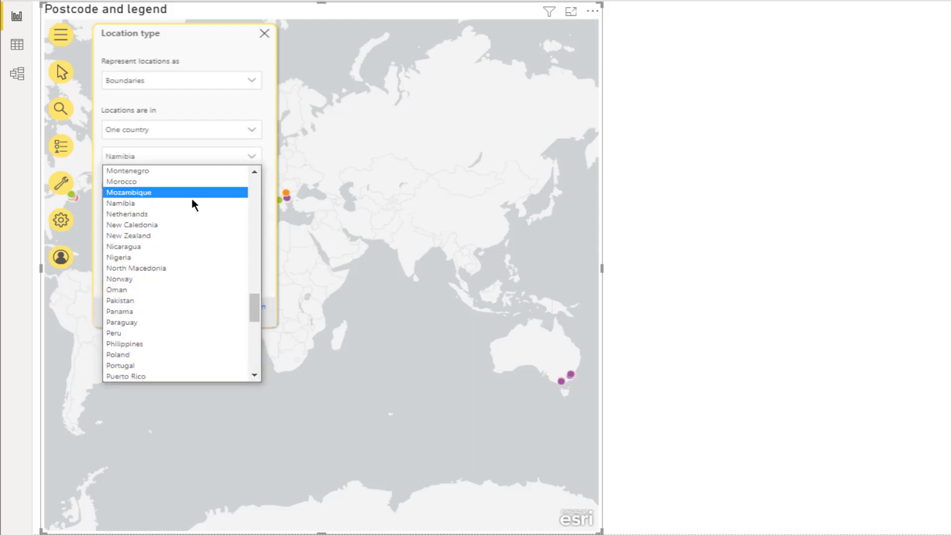
pyautogui.click(120, 214)
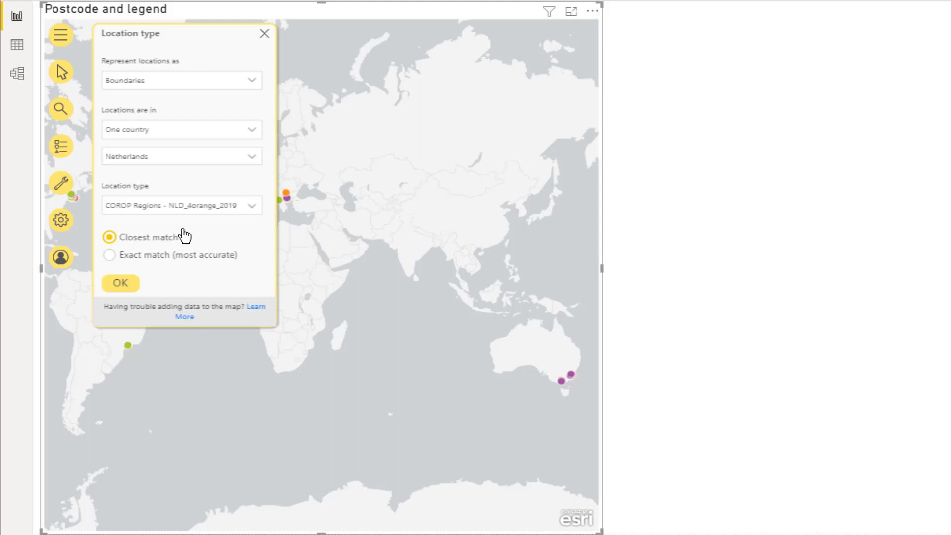
pyautogui.moveTo(253, 209)
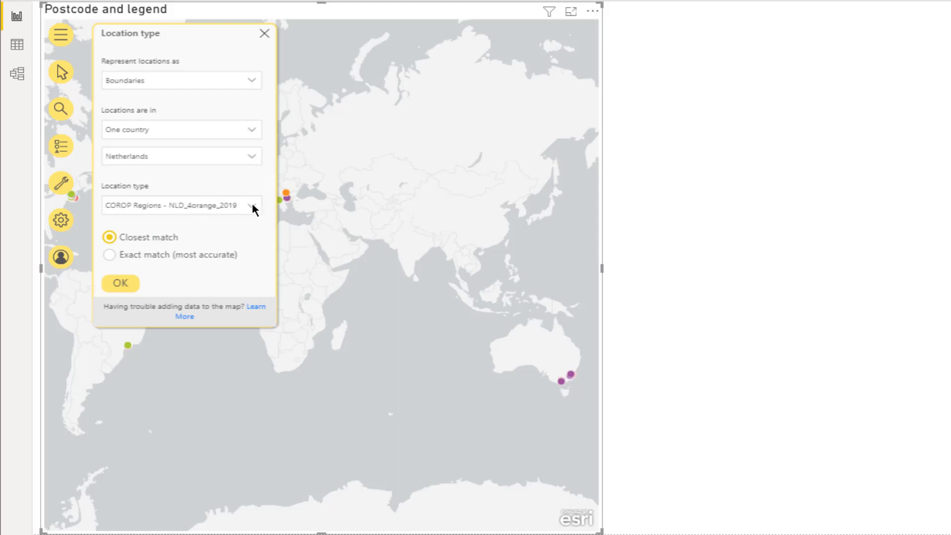
pyautogui.moveTo(250, 208)
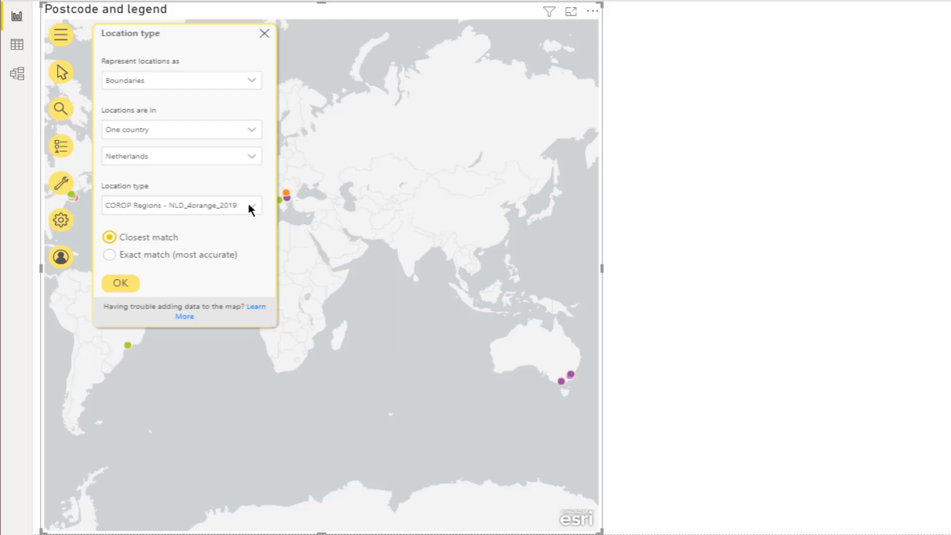
pyautogui.click(248, 205)
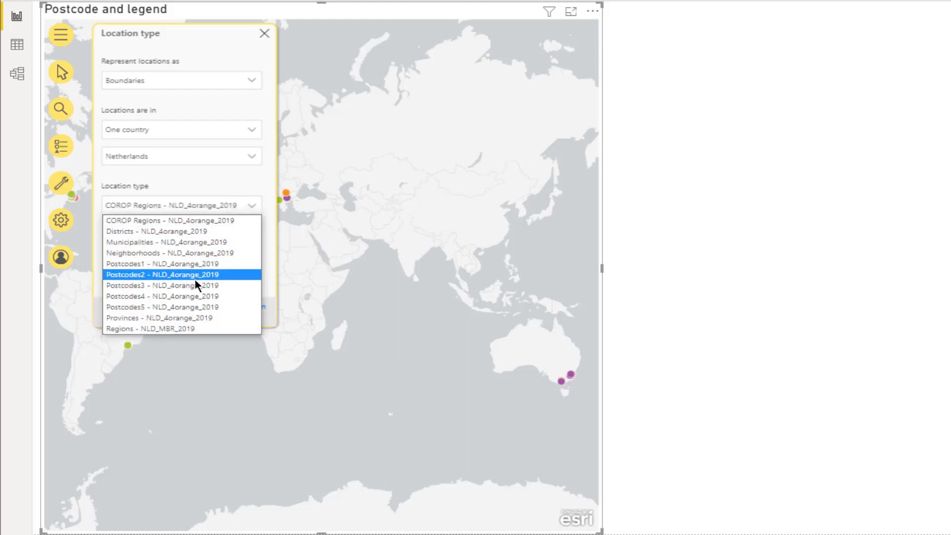
pyautogui.click(161, 296)
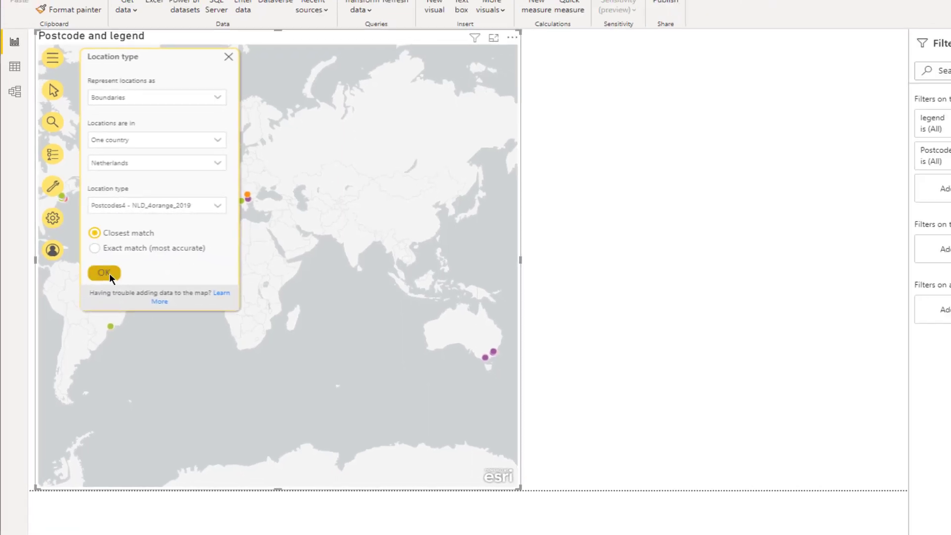
pyautogui.click(102, 272)
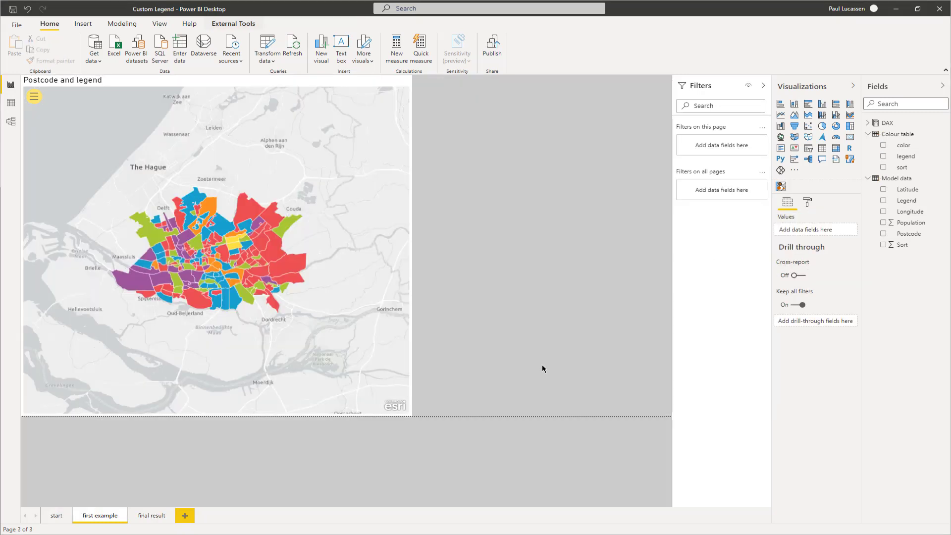
pyautogui.moveTo(556, 380)
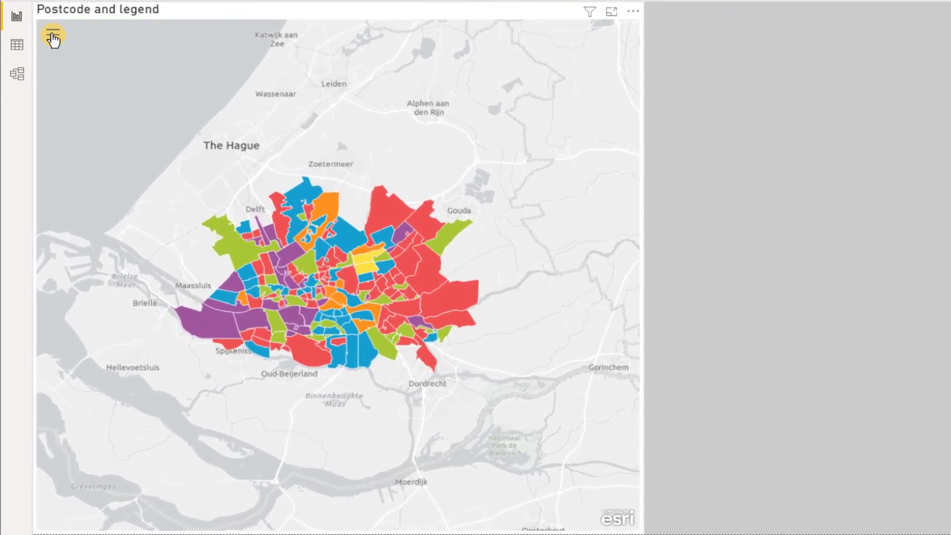
# - Reopen the Postcode layer's options menu from the Layers list
pyautogui.click(52, 35)
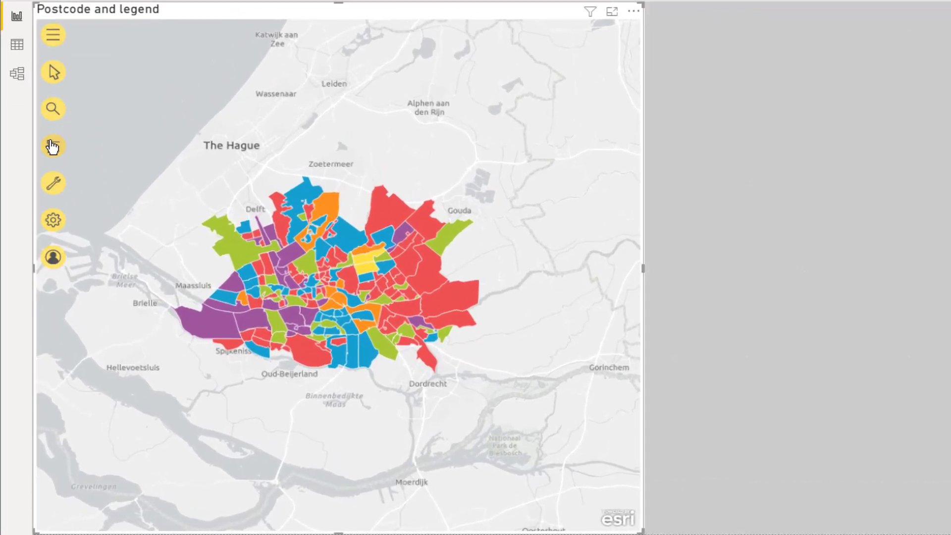
pyautogui.click(53, 145)
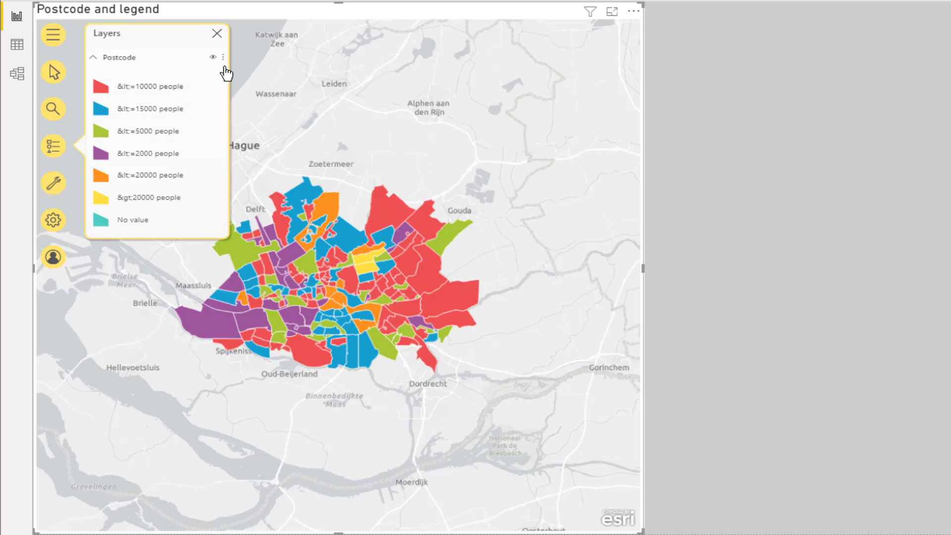
pyautogui.click(223, 58)
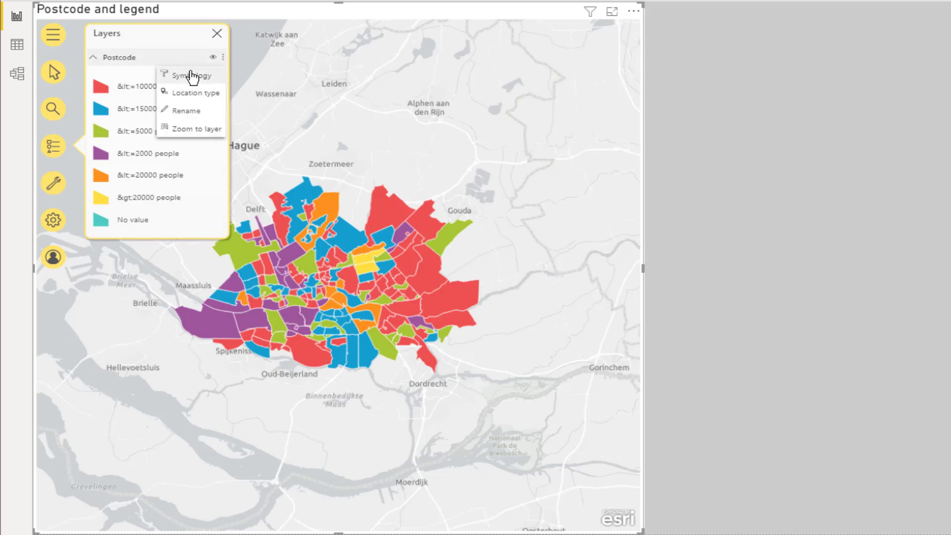
# - Change the layer's symbol style colour ramp to green shades for the population bins
pyautogui.click(191, 75)
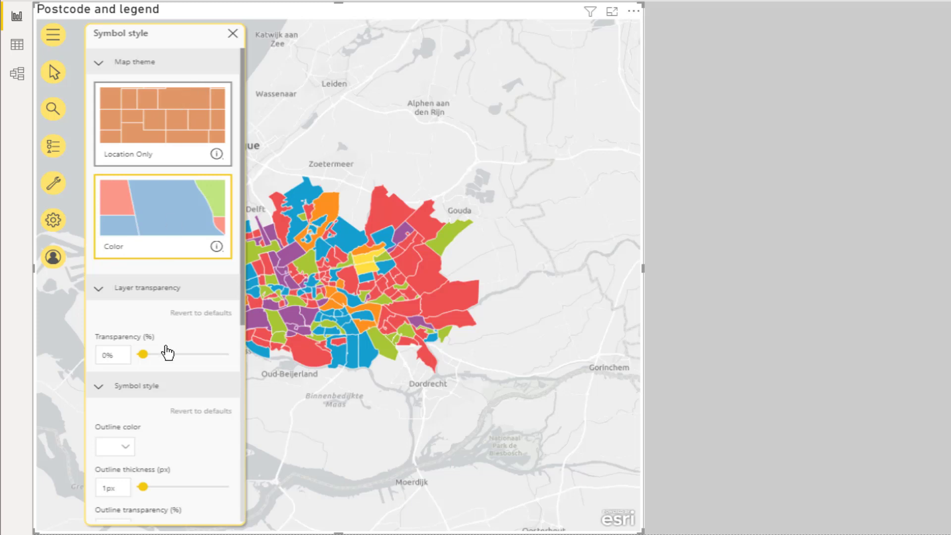
pyautogui.scroll(-3)
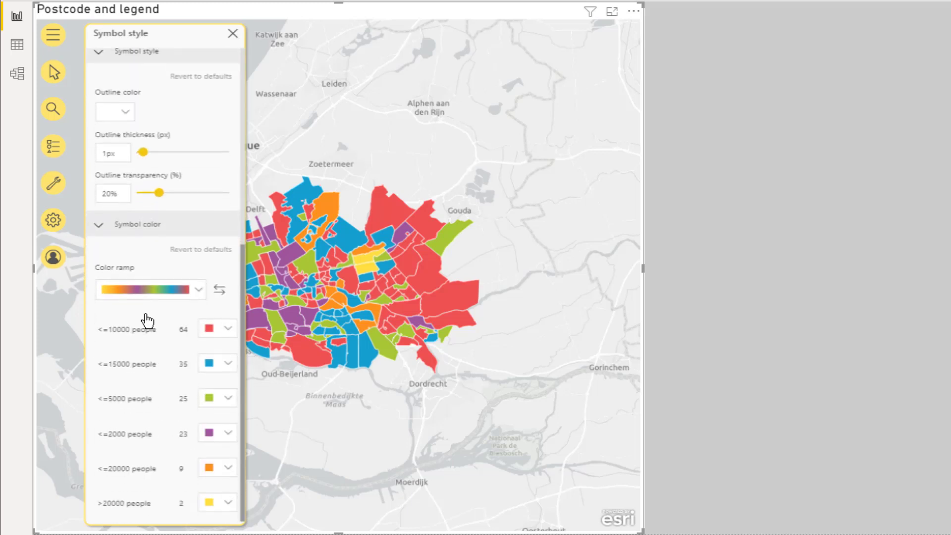
pyautogui.moveTo(274, 415)
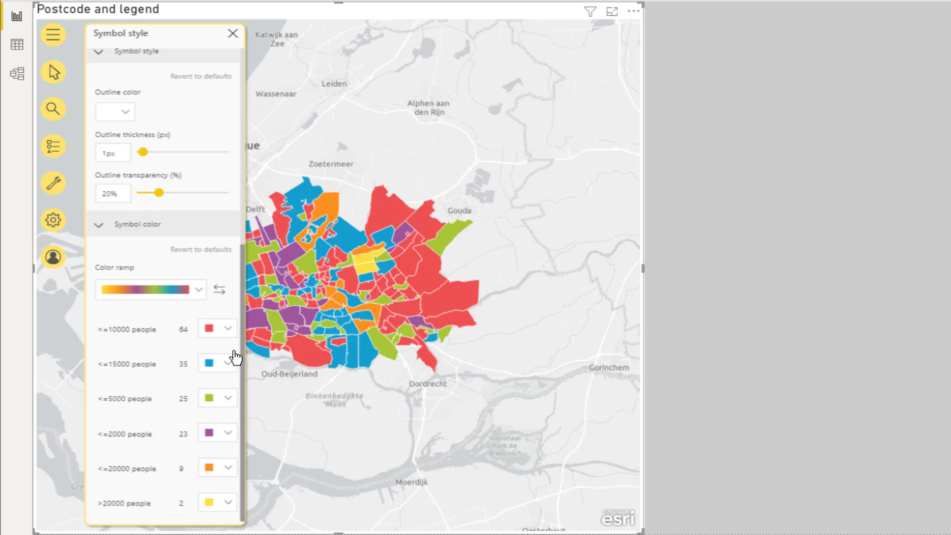
pyautogui.moveTo(229, 362)
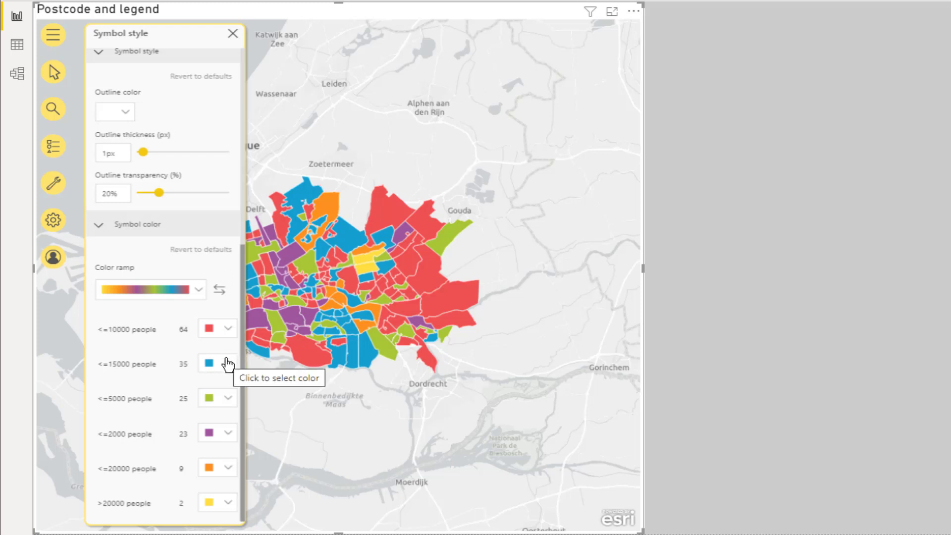
pyautogui.moveTo(234, 332)
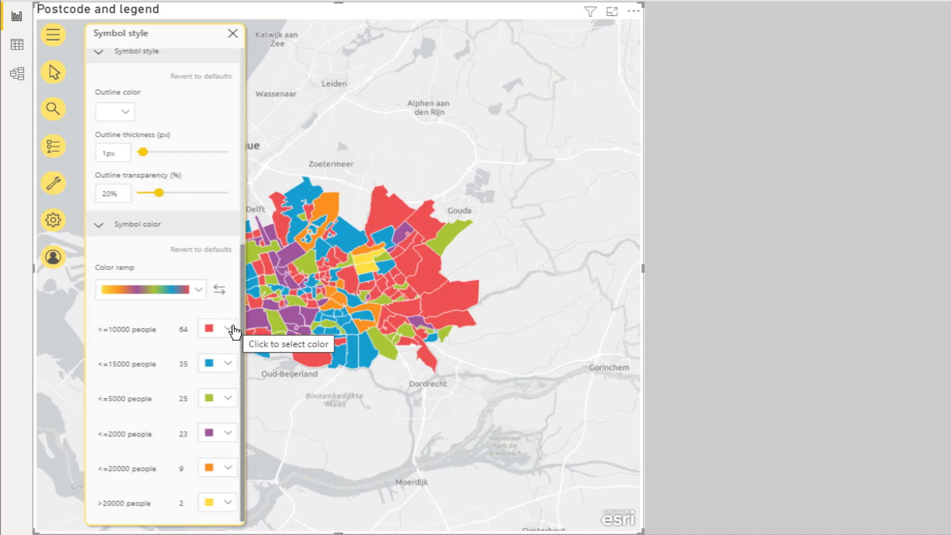
pyautogui.click(228, 328)
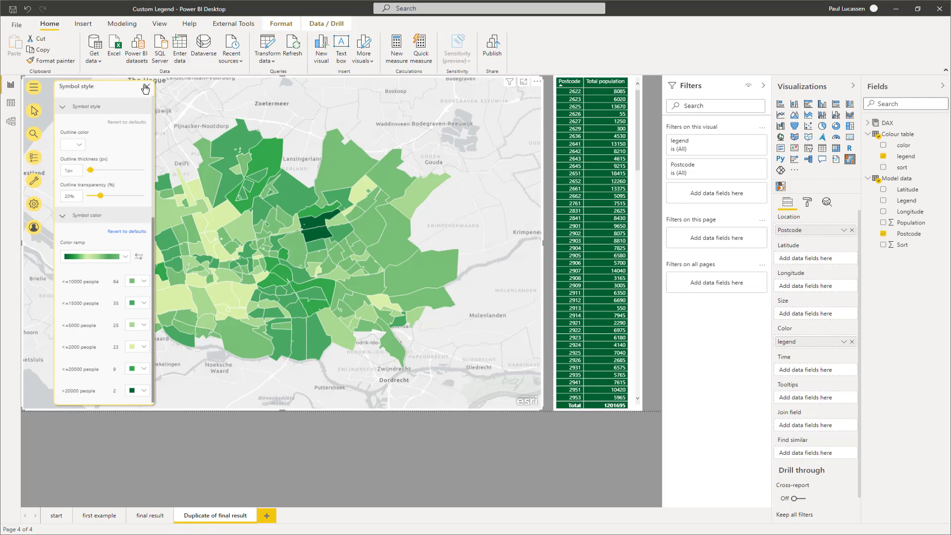
pyautogui.click(138, 85)
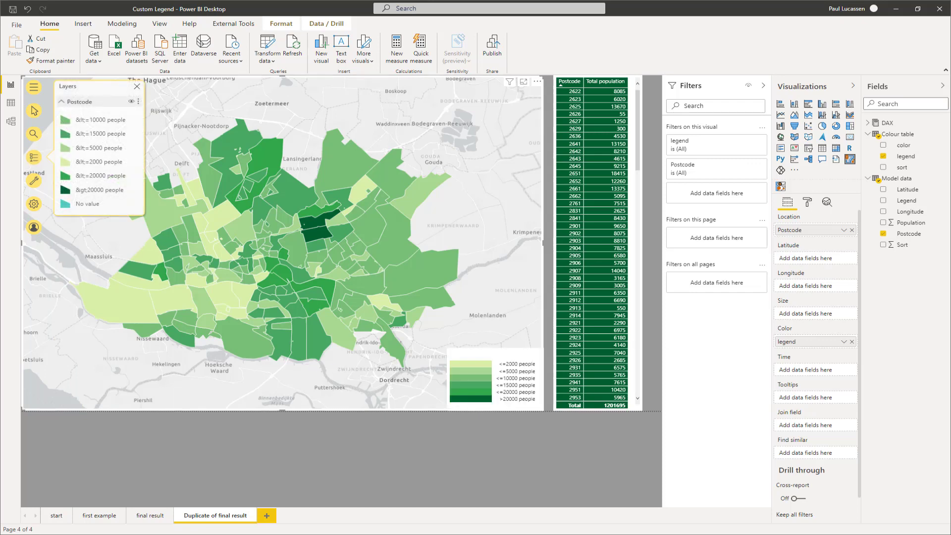
pyautogui.click(150, 515)
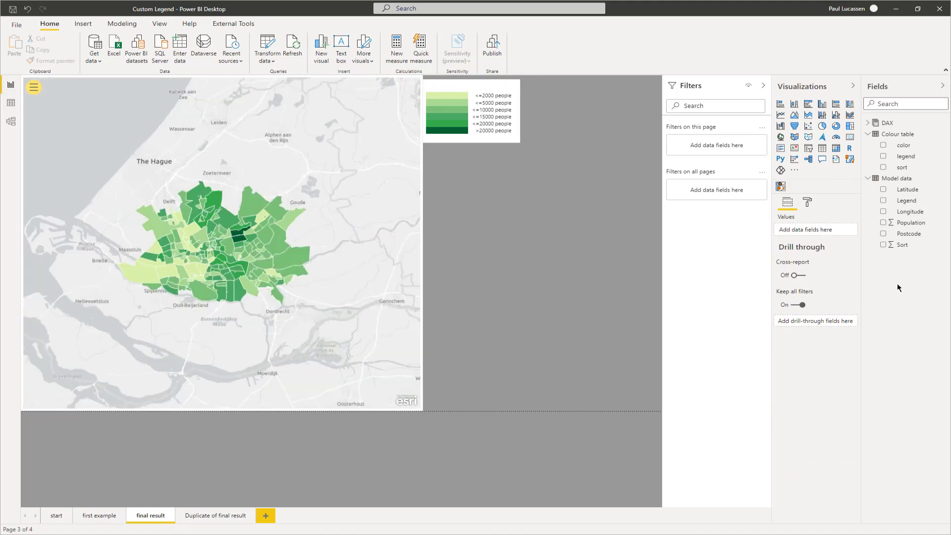
pyautogui.moveTo(940, 188)
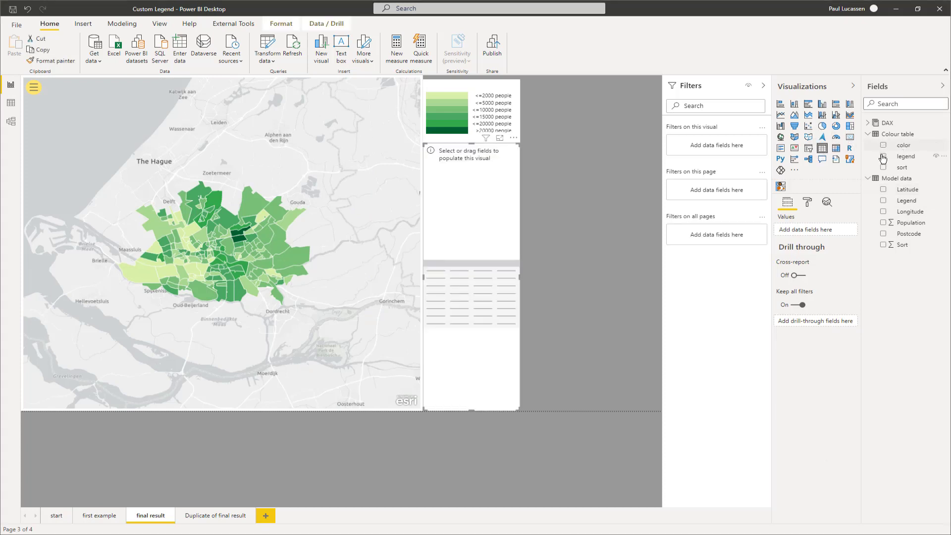
# - Fill the new table with the Colour table's color and legend fields
pyautogui.click(883, 145)
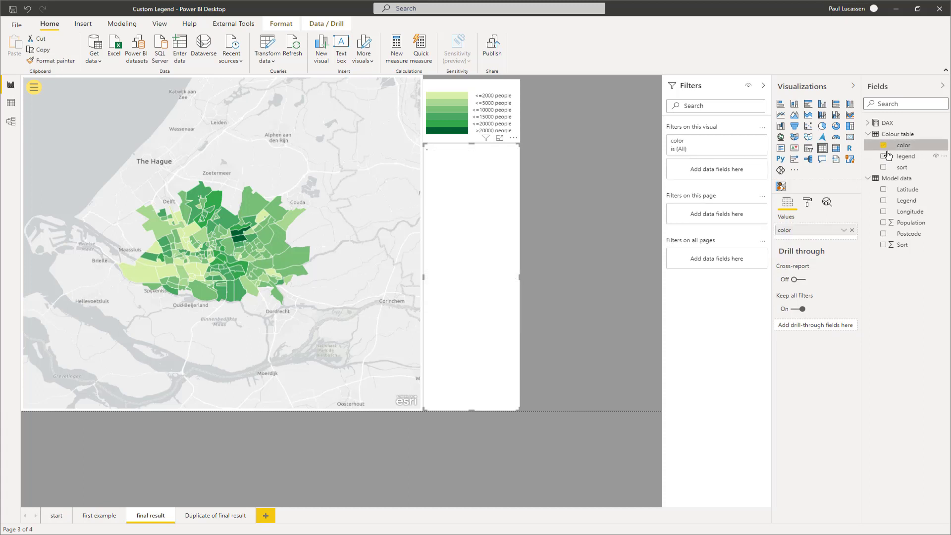
pyautogui.click(882, 155)
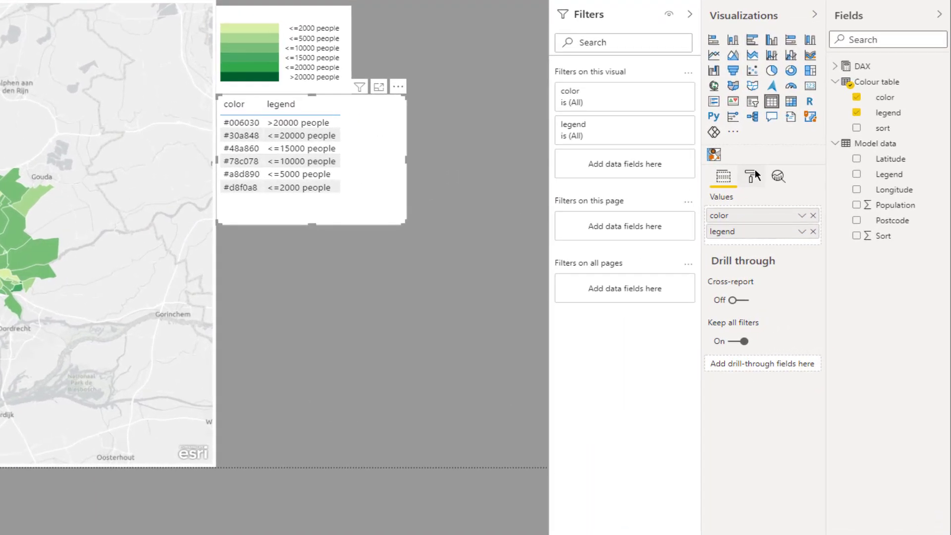
# - Colour each color cell's background by the Colour table's color field value
pyautogui.click(752, 176)
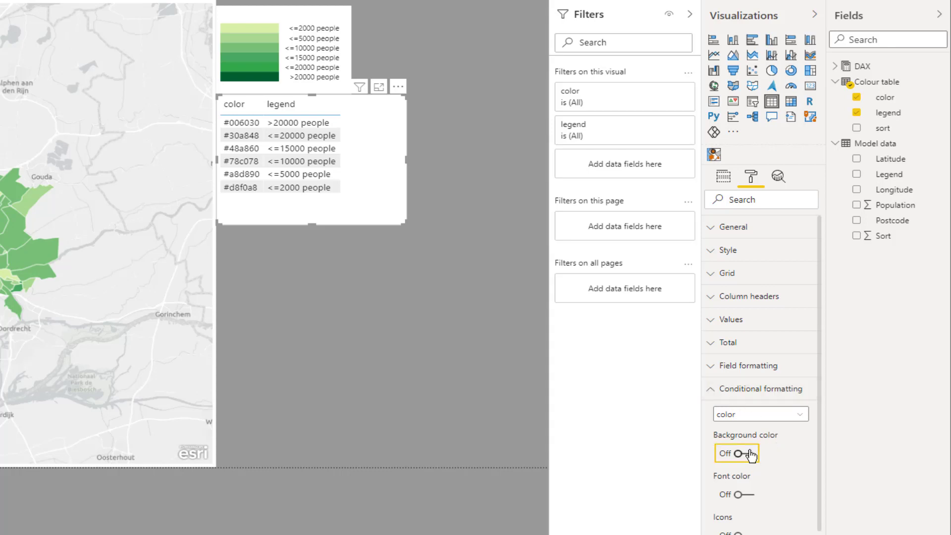
pyautogui.click(736, 452)
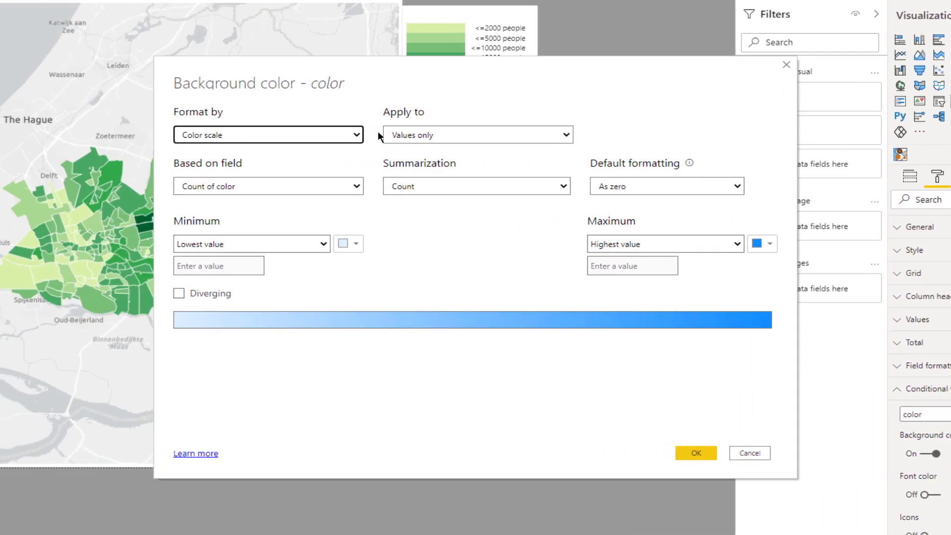
pyautogui.click(267, 135)
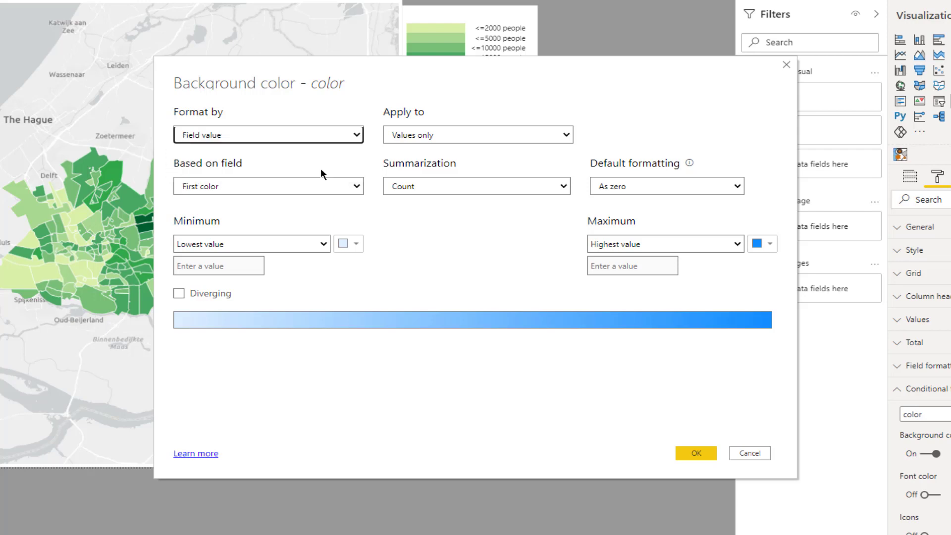
pyautogui.click(267, 186)
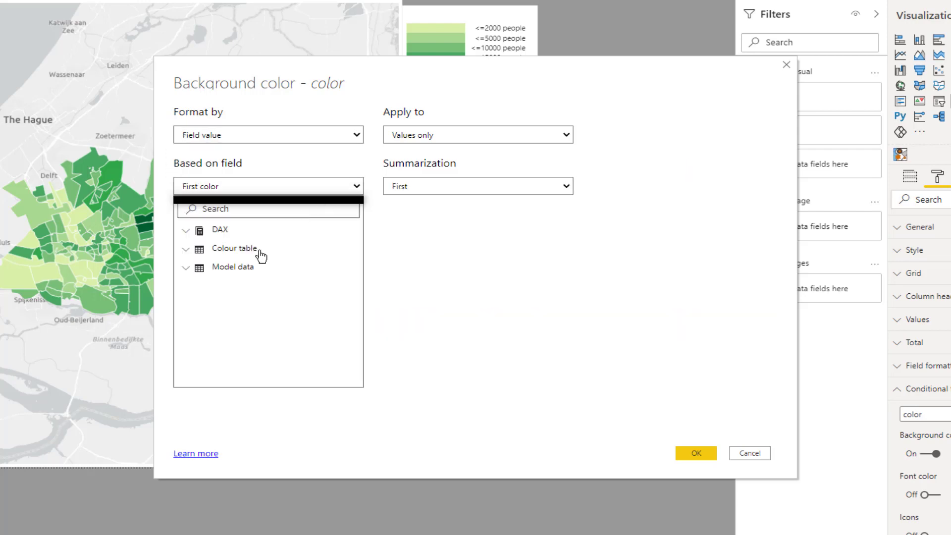
pyautogui.click(234, 248)
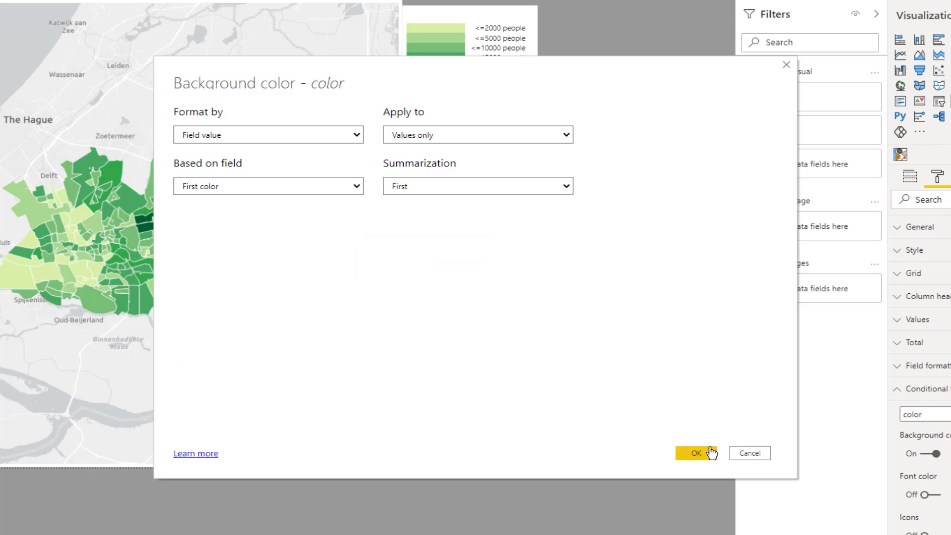
pyautogui.click(694, 453)
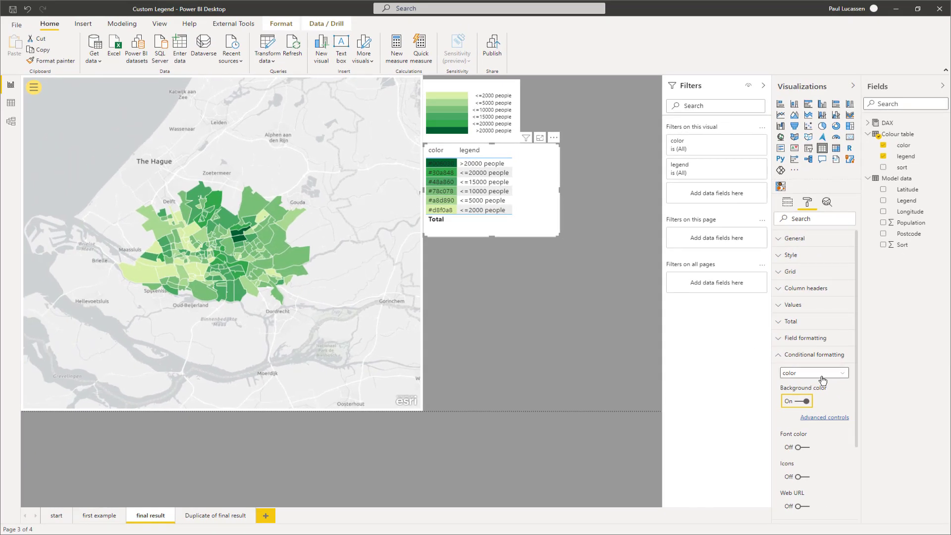
# - Colour the color column's font by the same color field value, hiding the hex codes
pyautogui.click(793, 447)
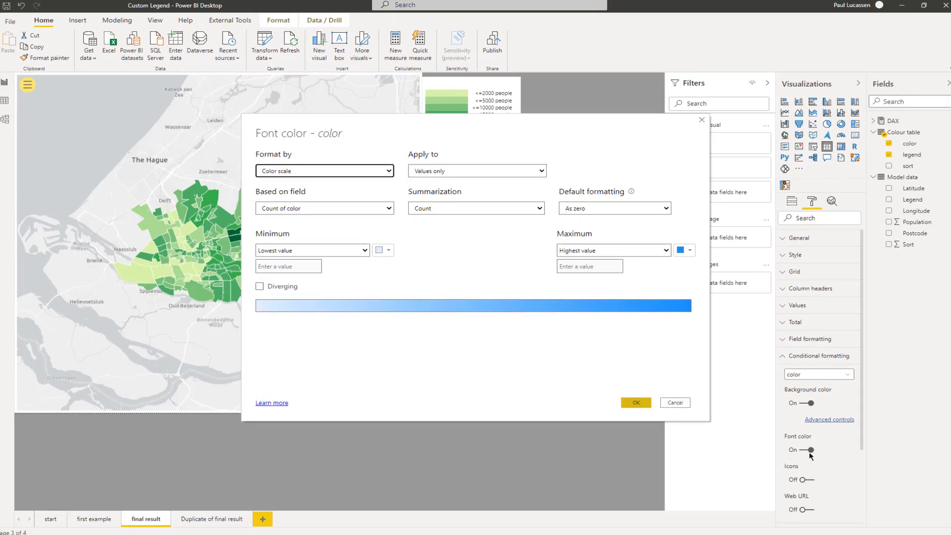
pyautogui.click(324, 170)
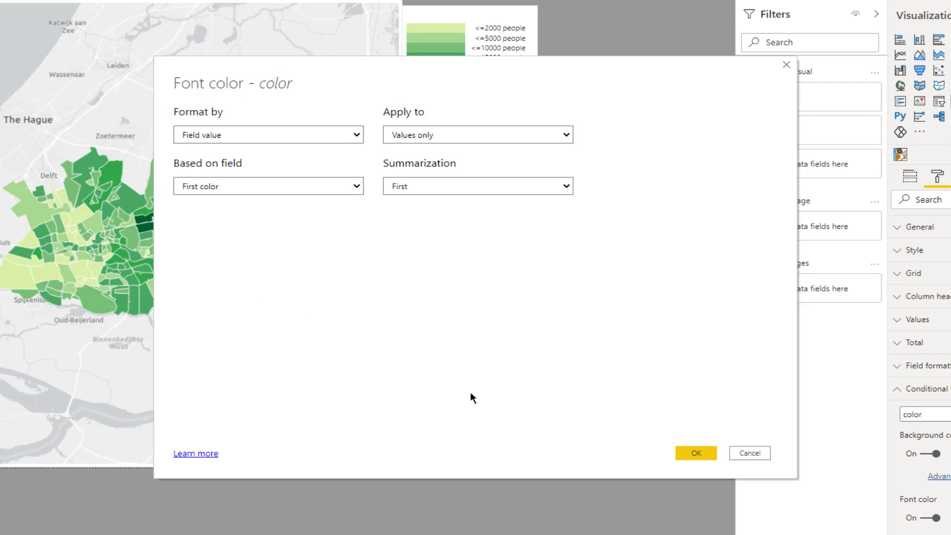
pyautogui.click(694, 453)
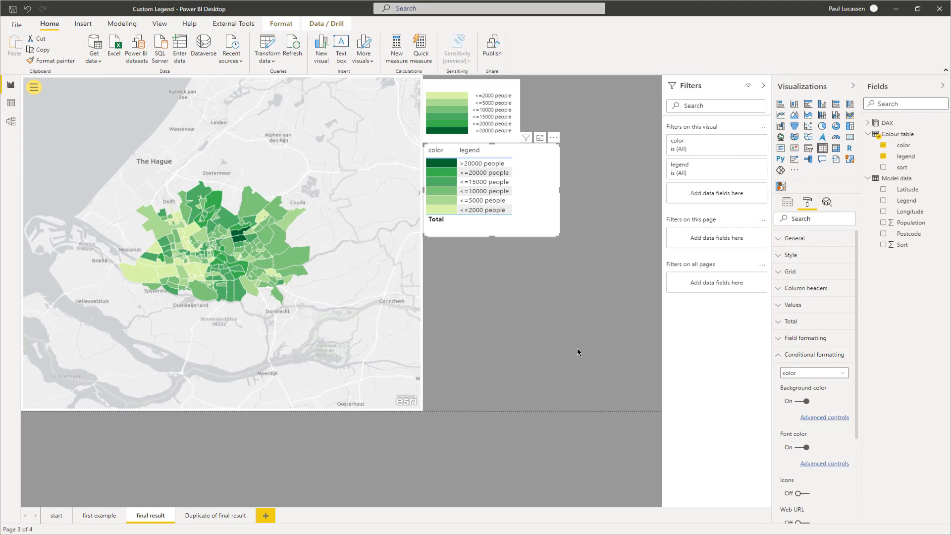
pyautogui.moveTo(804, 278)
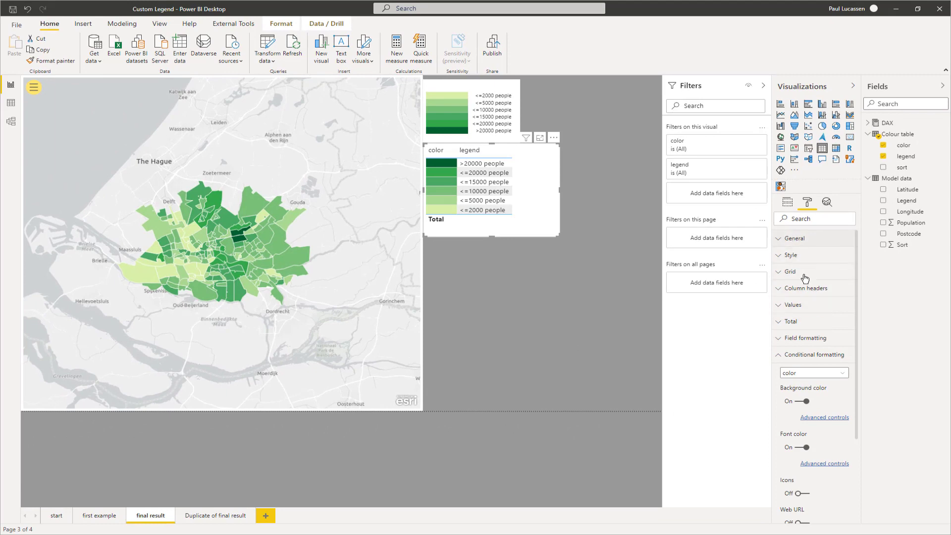
pyautogui.moveTo(825, 444)
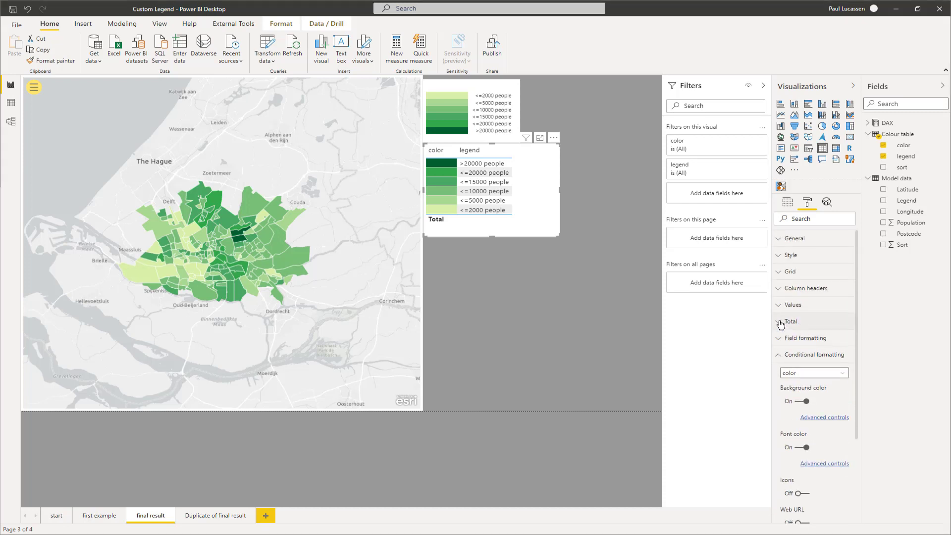
# - Turn off the Total row and set the column header font colour to white so headers disappear
pyautogui.click(789, 321)
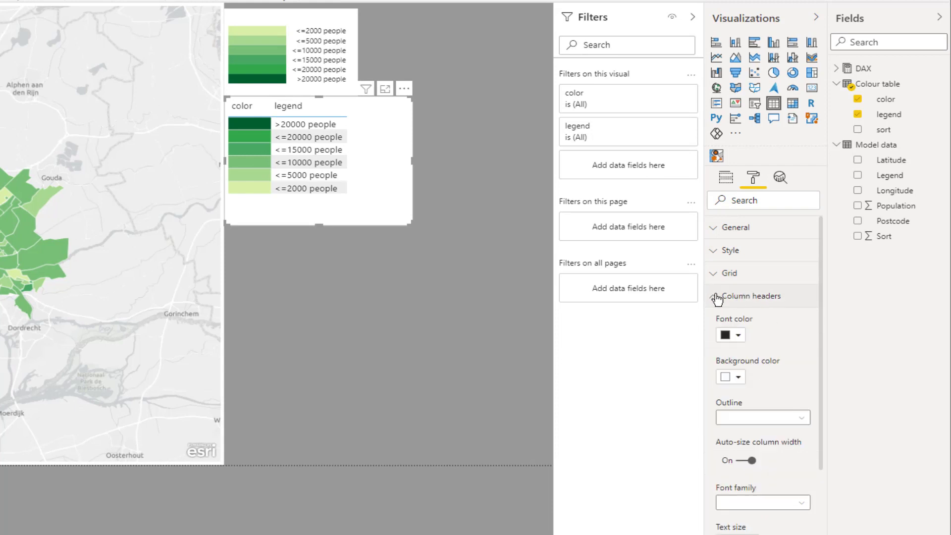
pyautogui.click(730, 335)
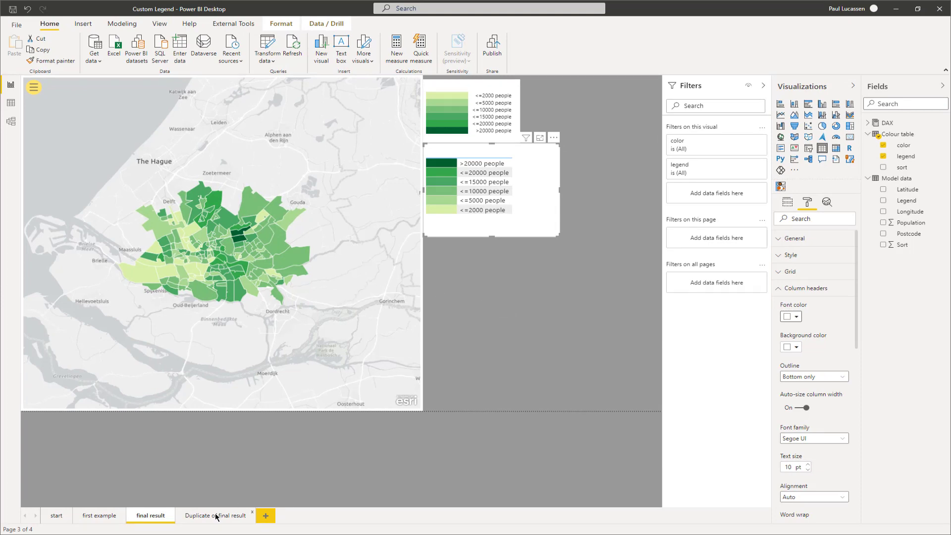
# - On the 'Duplicate of final result' page, select a legend row to cross-filter the map to that population bin
pyautogui.click(215, 515)
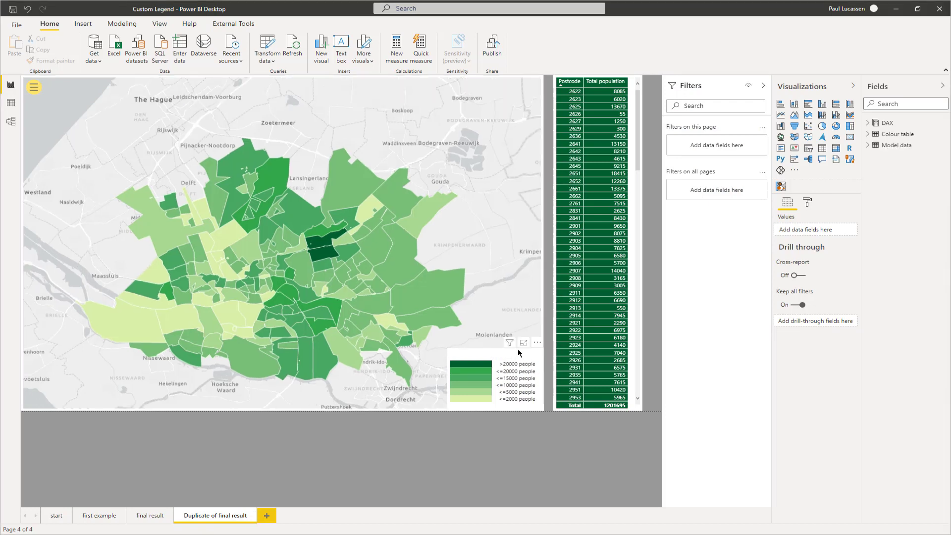
pyautogui.click(494, 381)
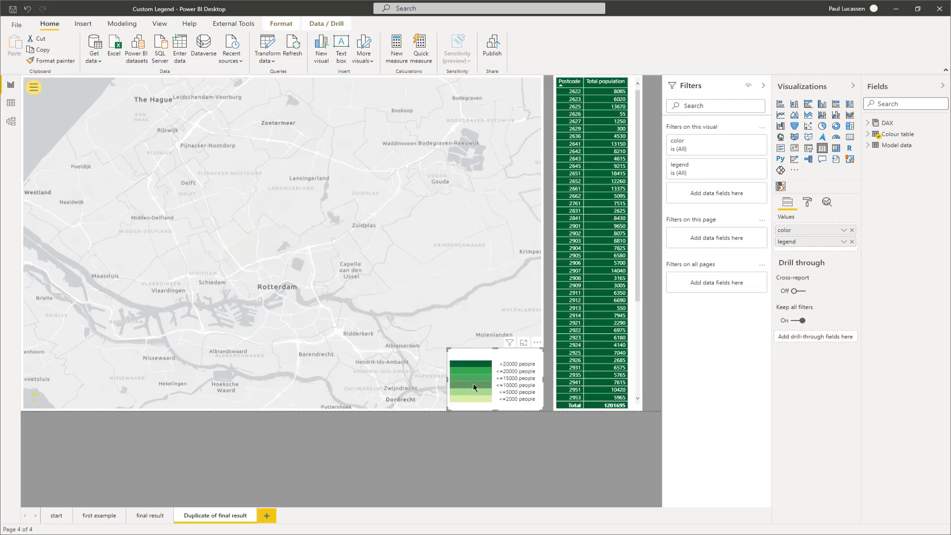
pyautogui.click(469, 385)
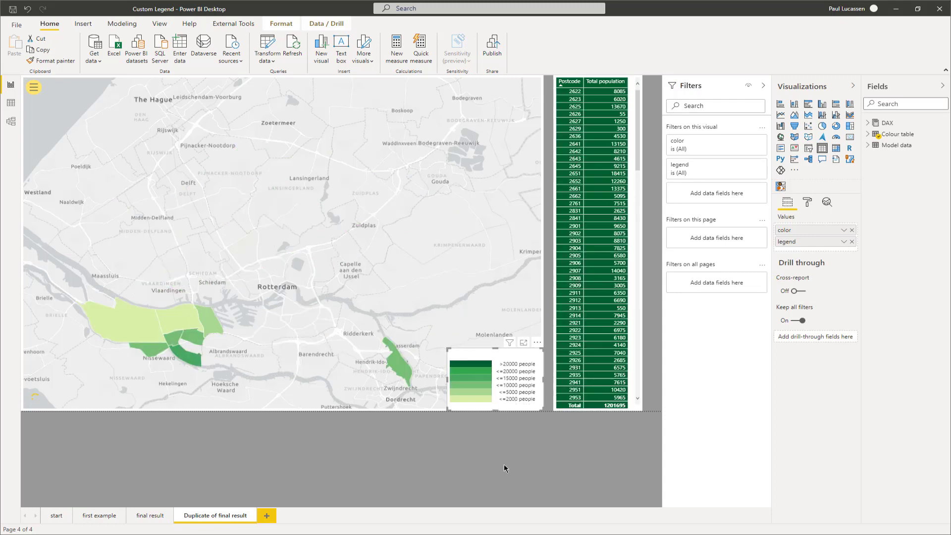